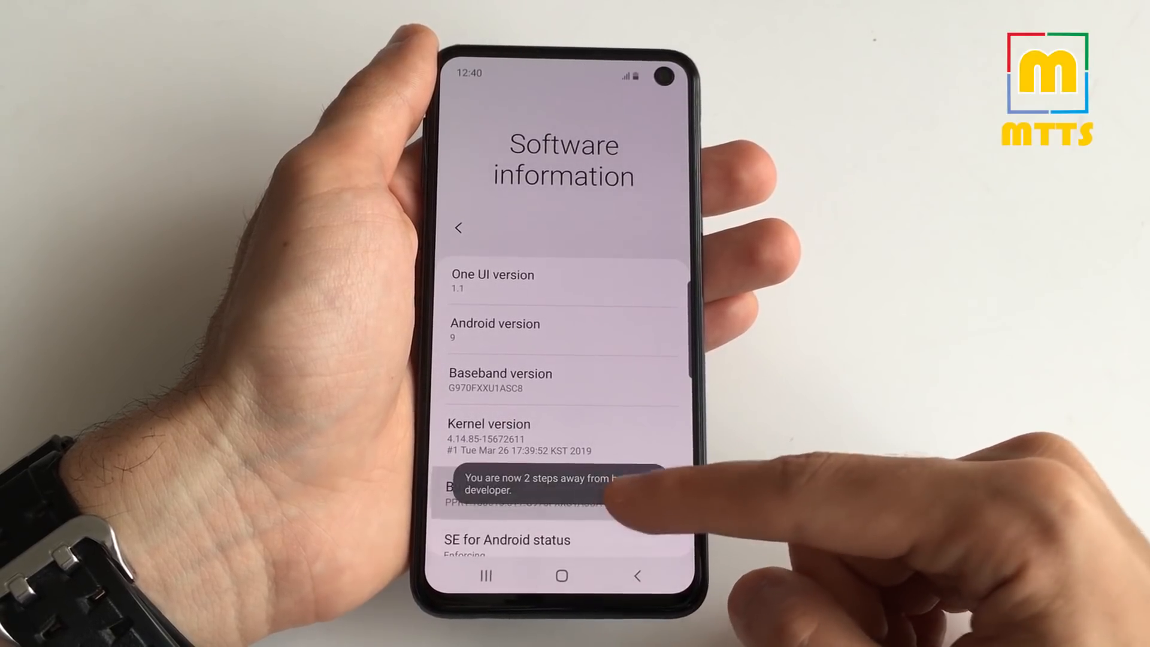
Step: Finish the Build number taps for developer mode, then enable OEM unlocking and USB debugging
click(558, 503)
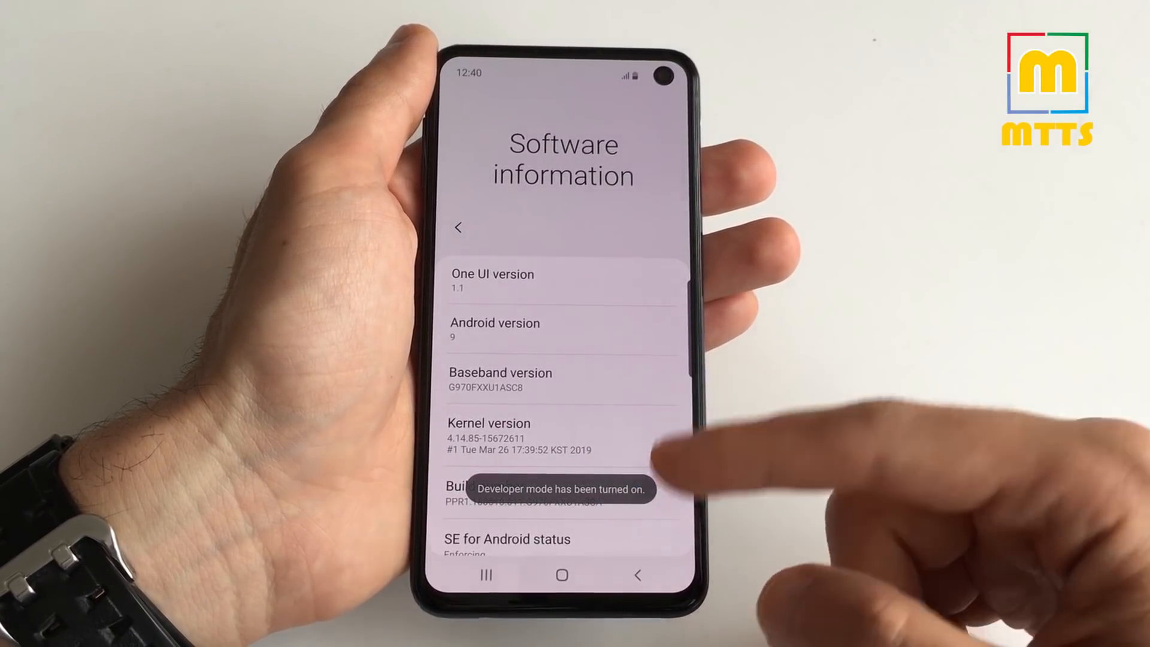
click(562, 574)
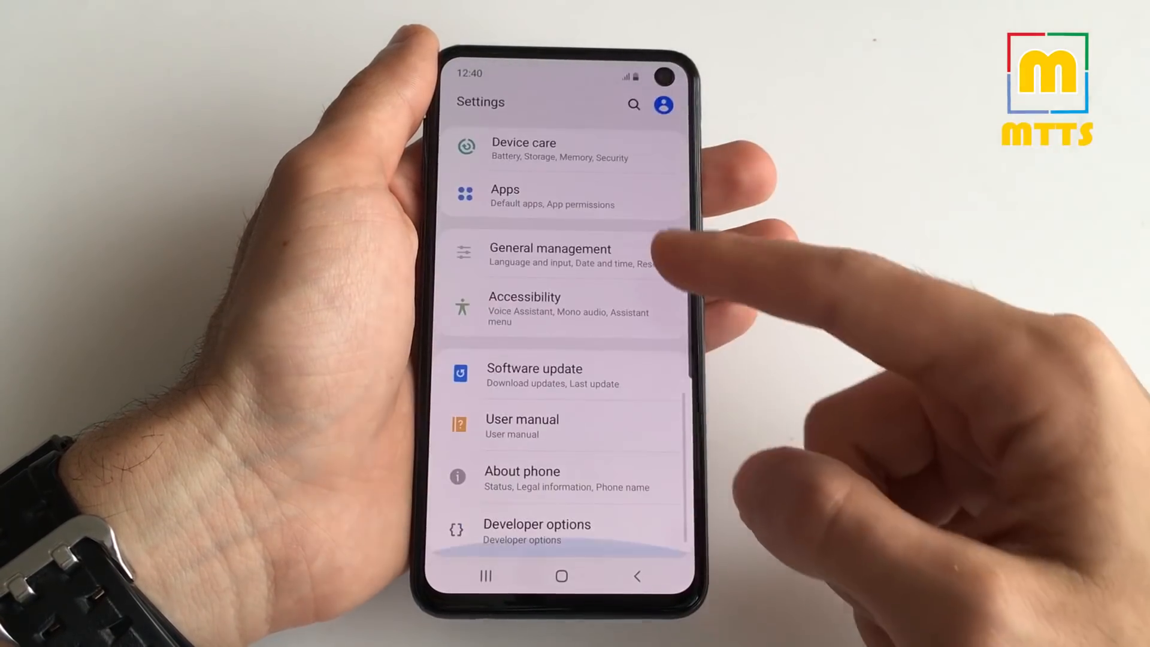
click(536, 531)
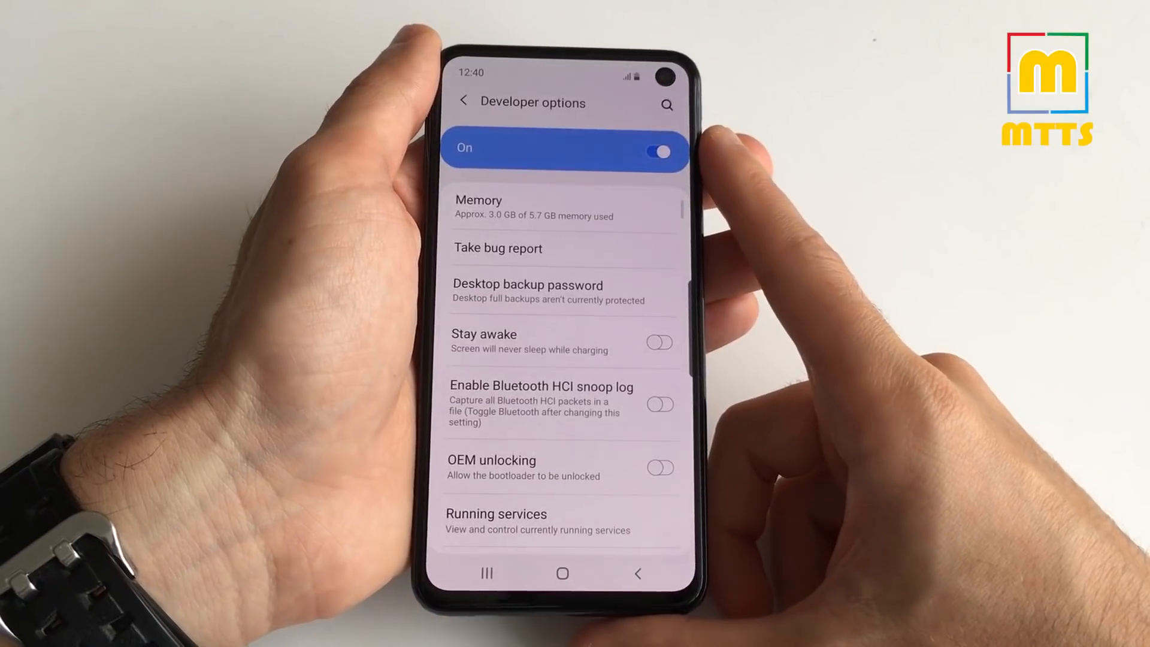
scroll(down, 3)
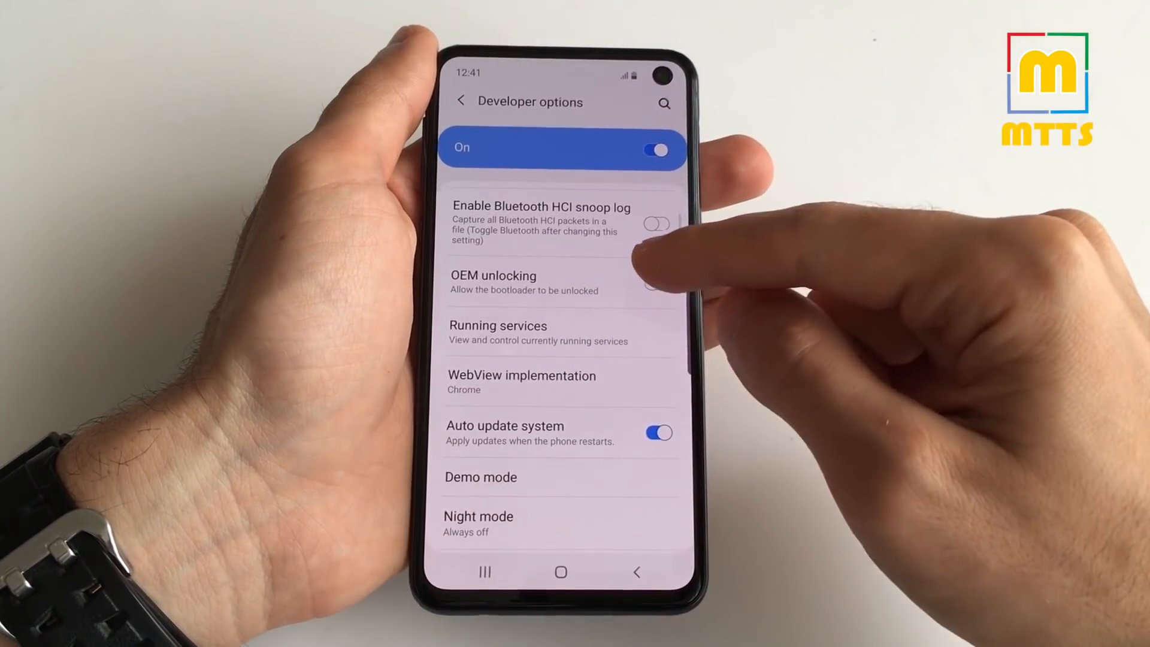
click(657, 284)
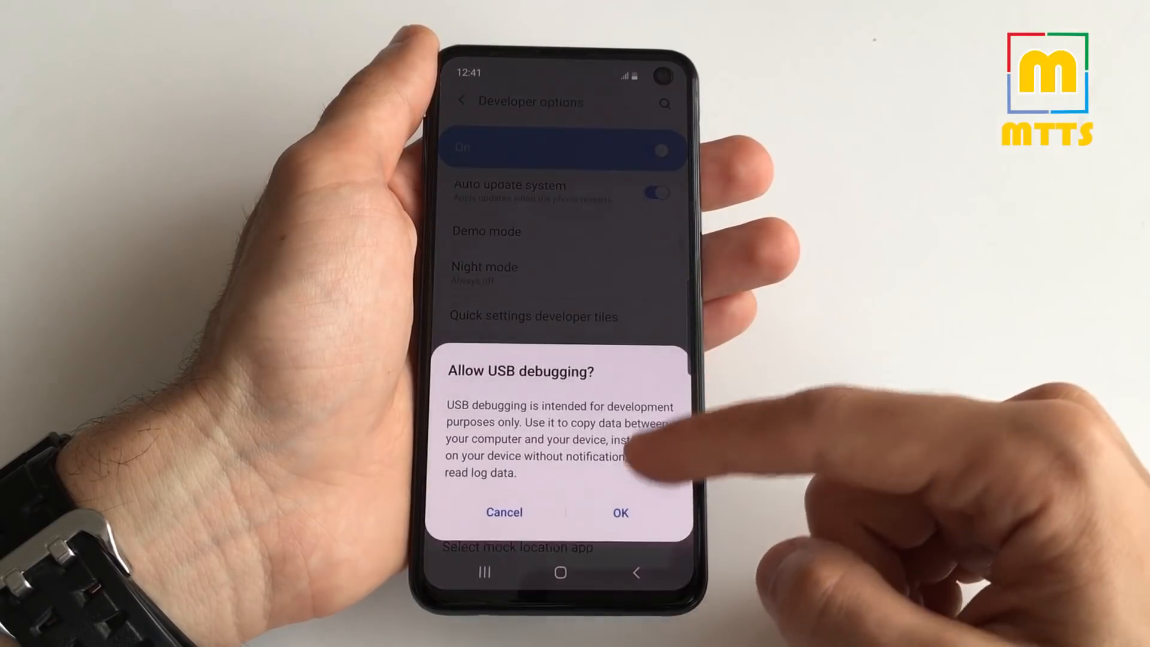
click(620, 511)
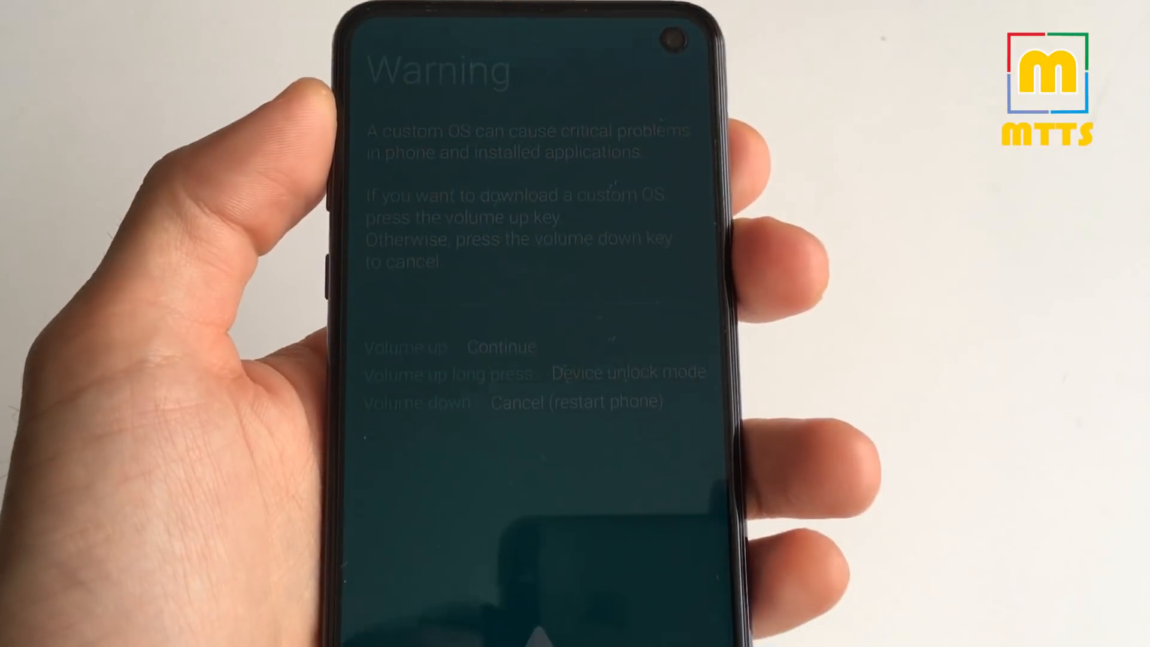
Step: Long-press Volume Up on the Download Mode warning to start the bootloader unlock
key(volumeup)
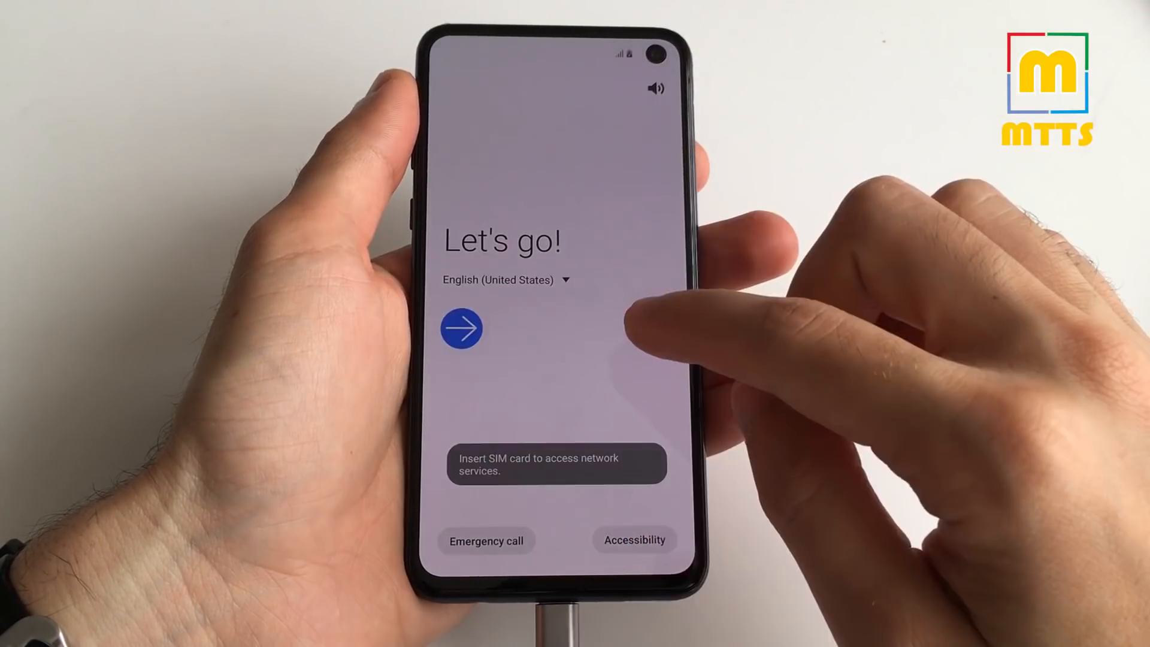
Step: Start setup from the Let's go! screen and agree to all the terms
click(461, 328)
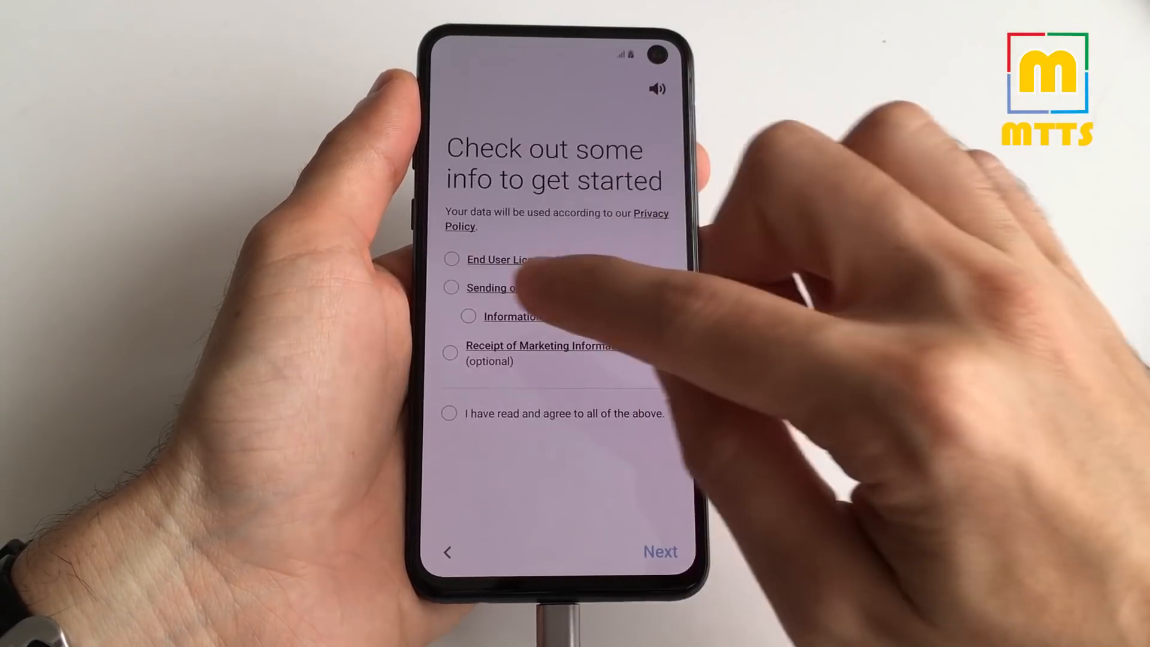
click(659, 551)
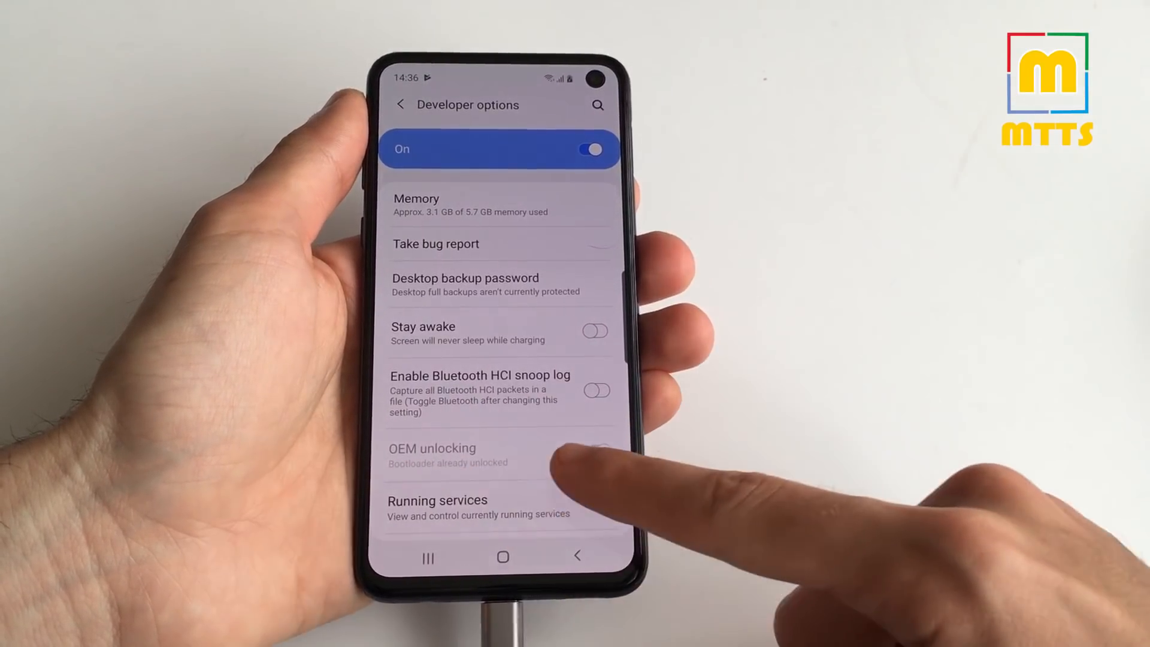
Step: Confirm OEM unlocking reads 'Bootloader already unlocked' and scroll down to USB debugging
click(596, 450)
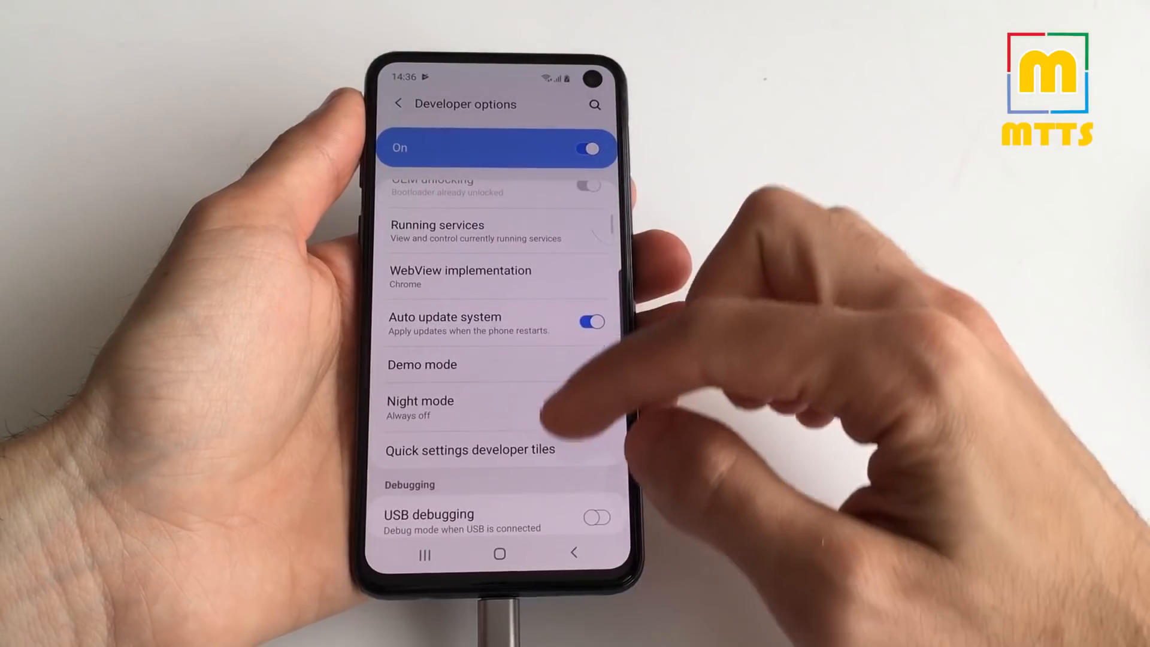
scroll(down, 3)
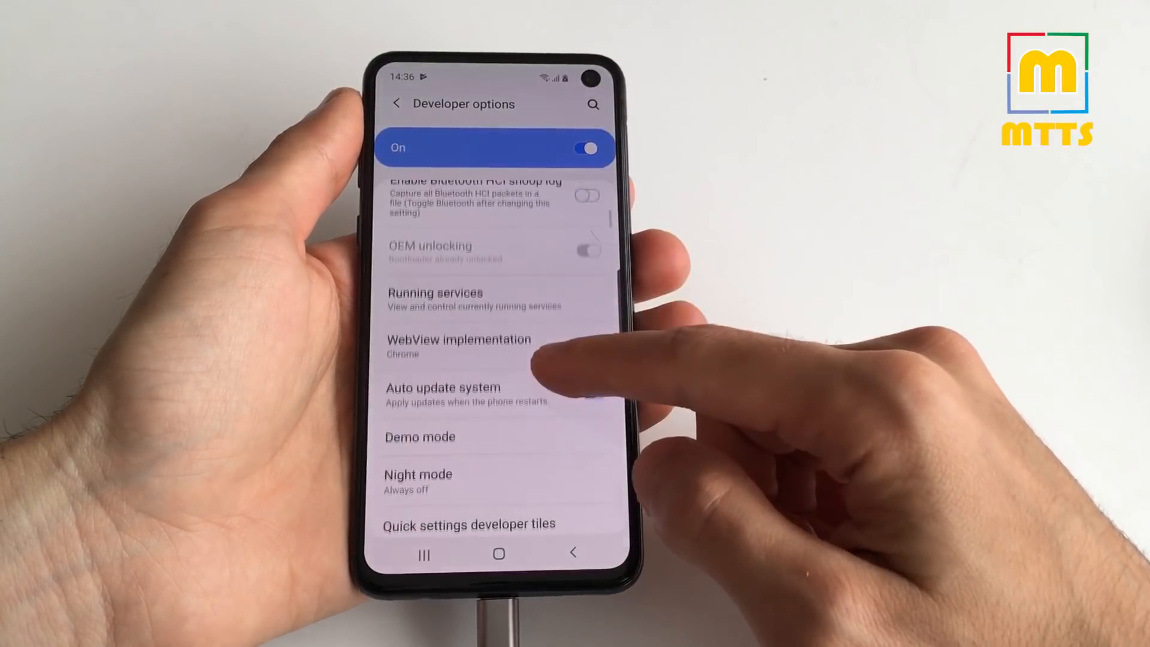
click(594, 399)
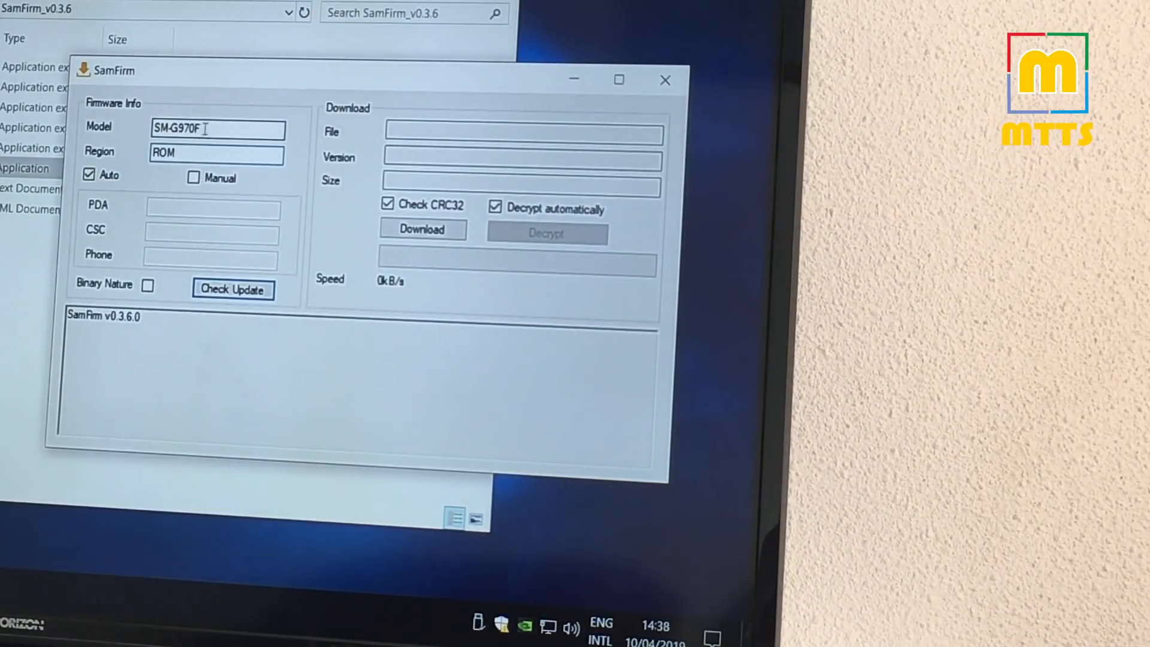
Step: Check for SM-G970F ROM firmware and download the 4901 MB Android 9 package
click(232, 288)
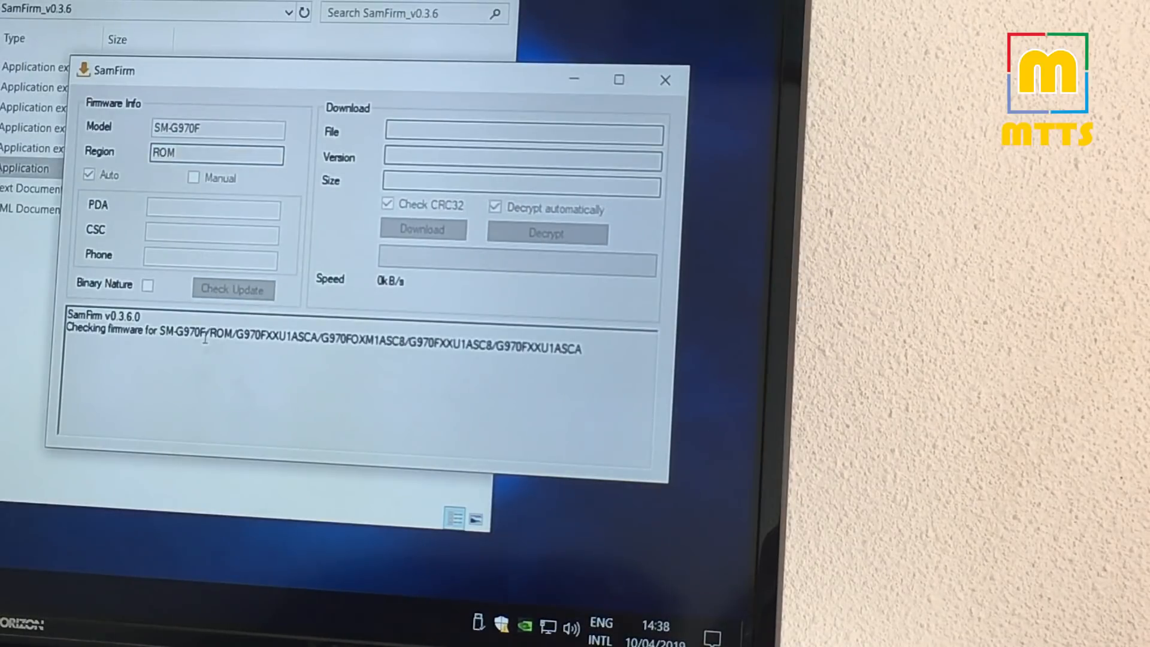
click(232, 289)
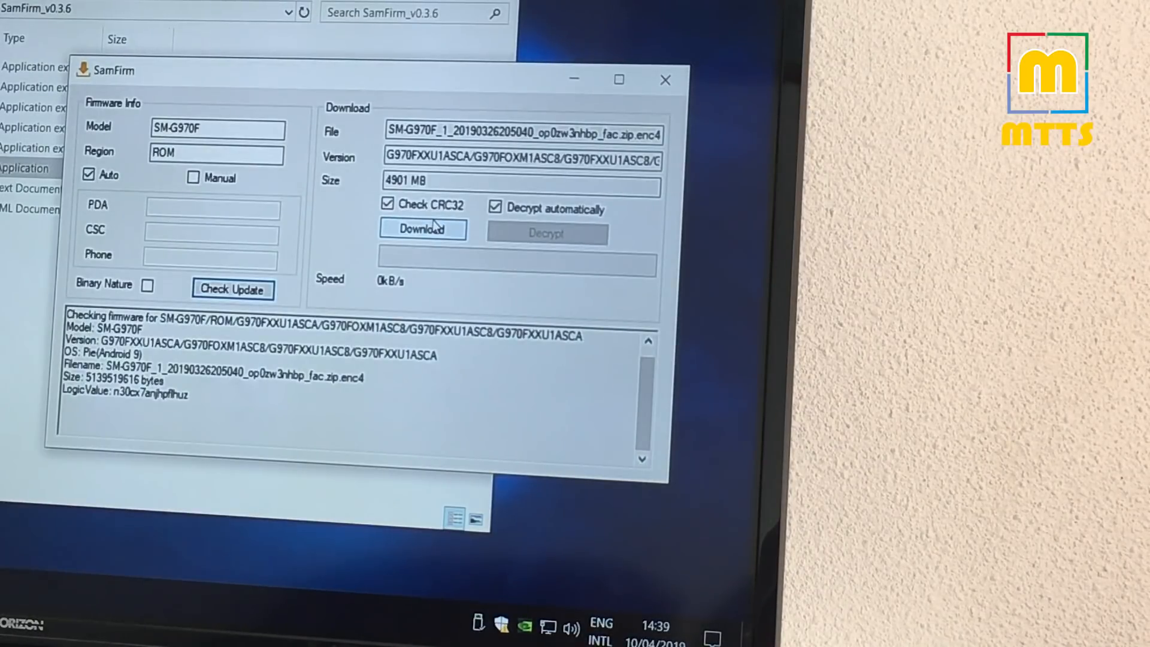
click(422, 228)
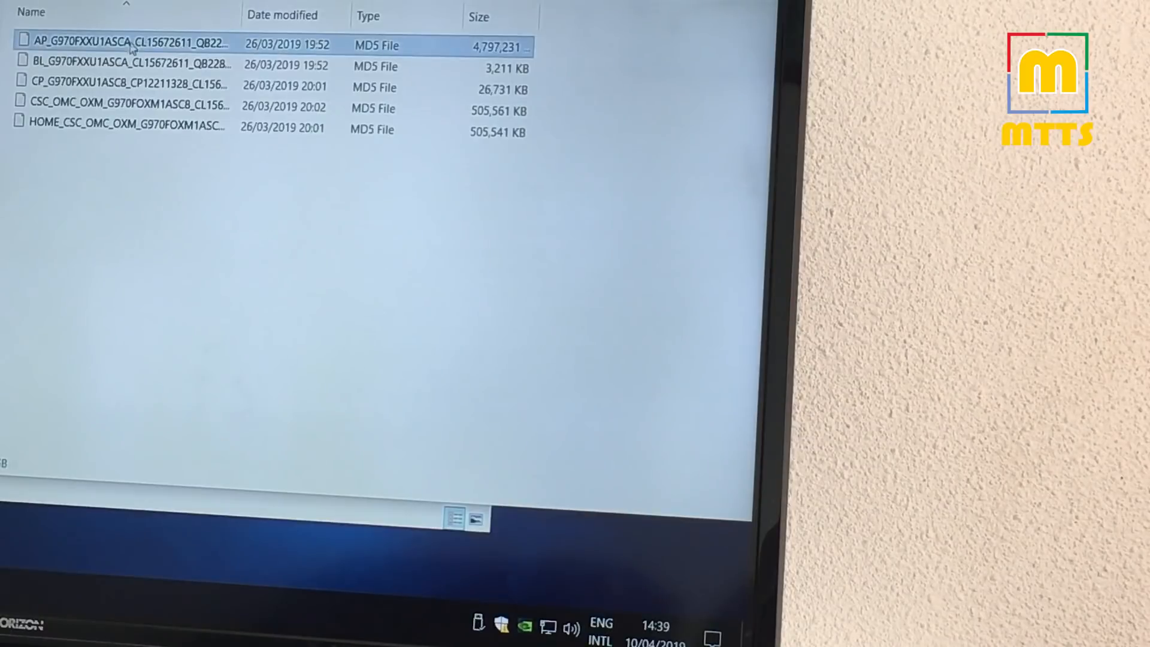
Step: Copy the AP_G970F .md5 file from the extracted firmware folder
right_click(117, 45)
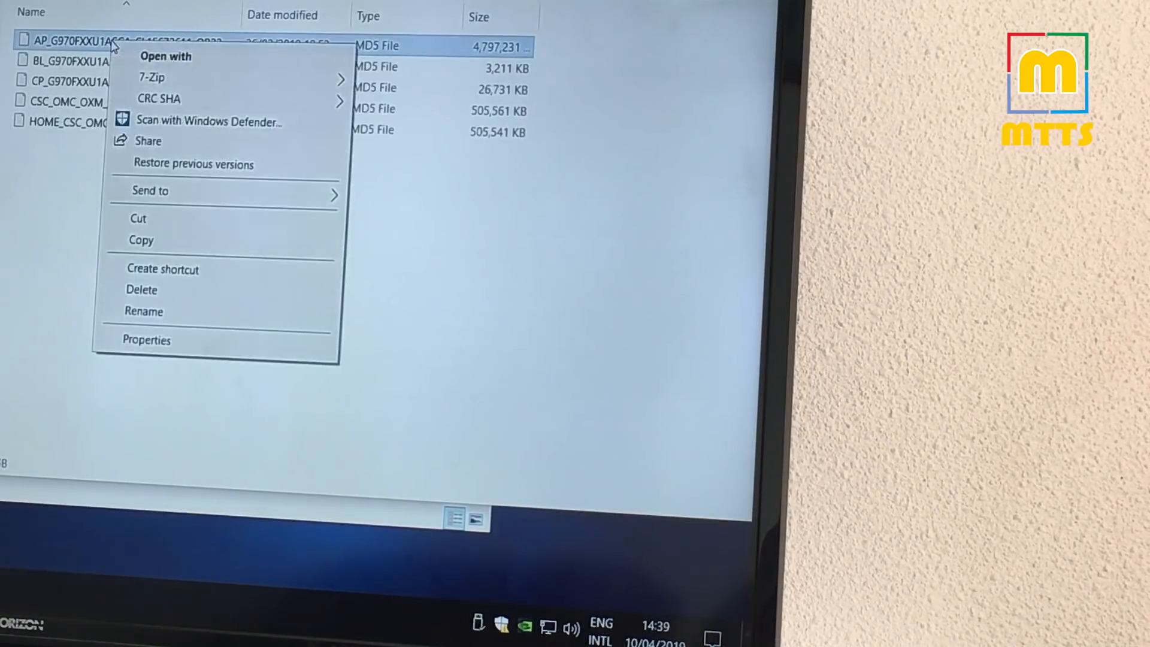
click(141, 239)
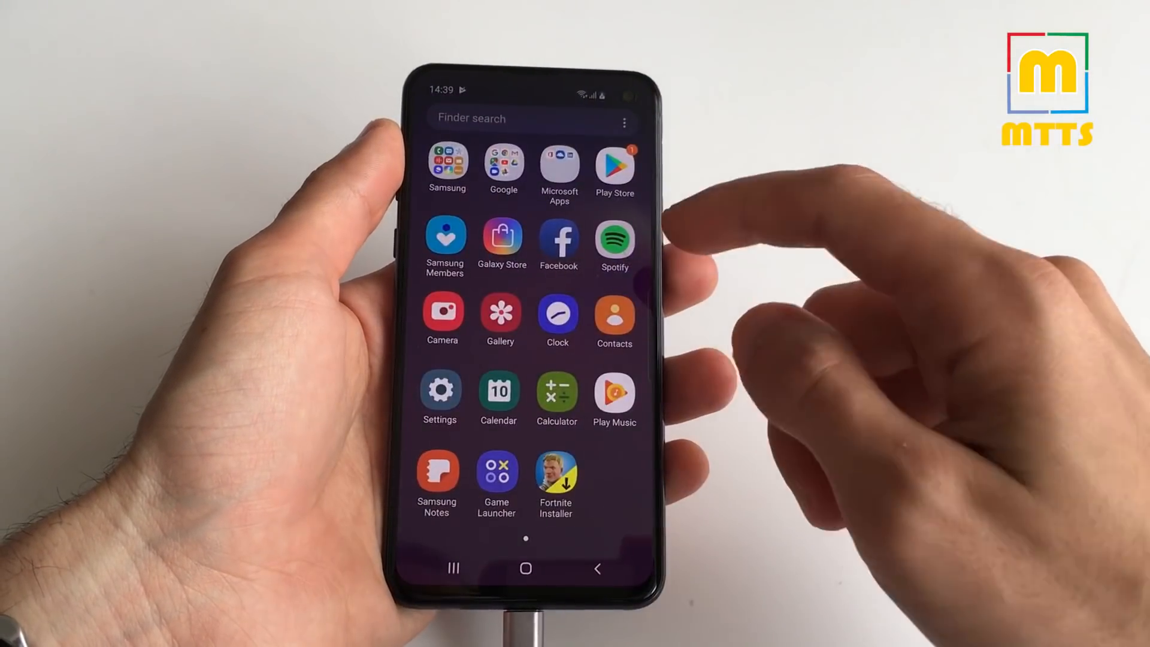
Step: Launch My Files from the Samsung apps folder
click(447, 168)
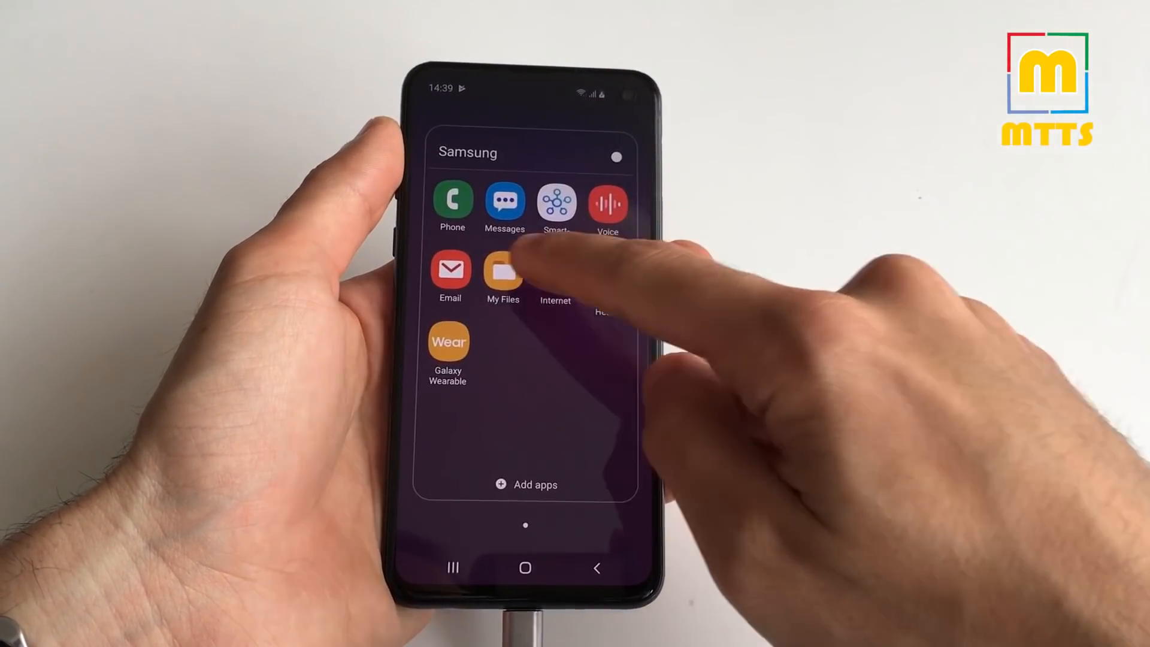
click(502, 274)
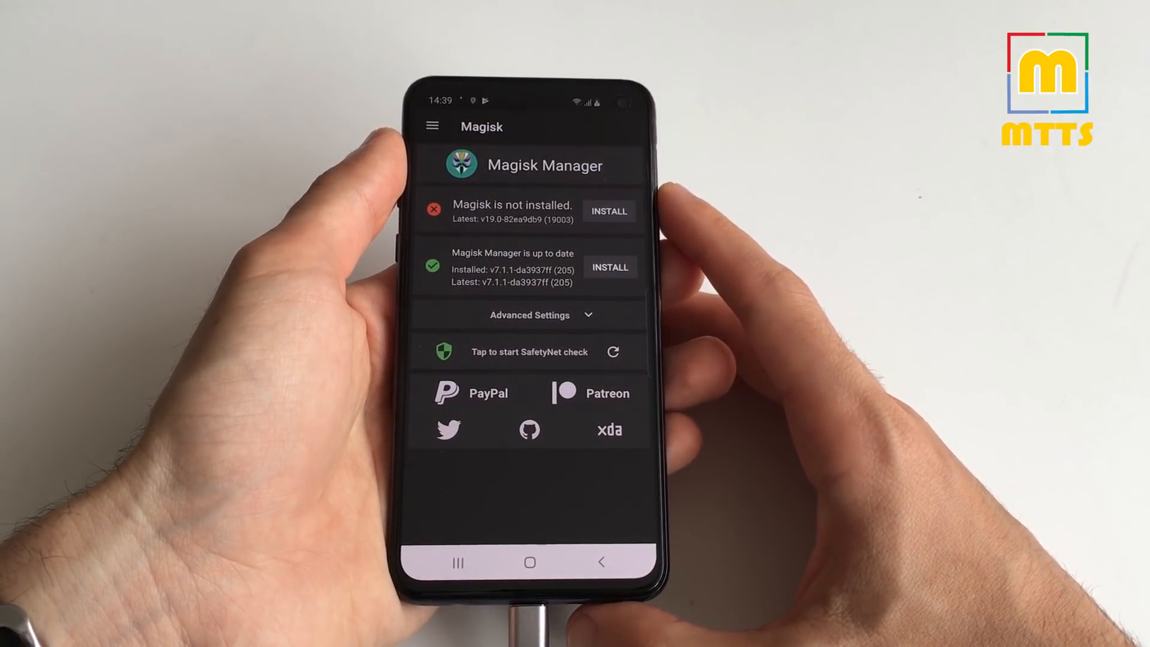
Step: Patch the AP_G970FX tar file from Downloads using Magisk v19.0's Select and Patch a File
click(609, 211)
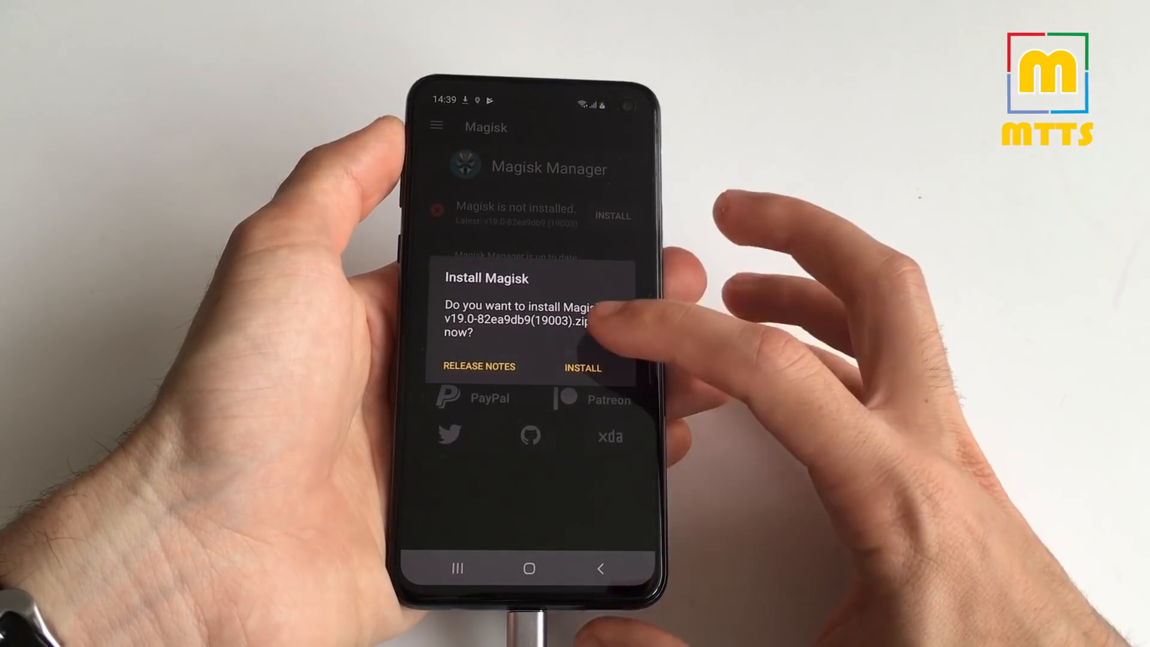
click(582, 367)
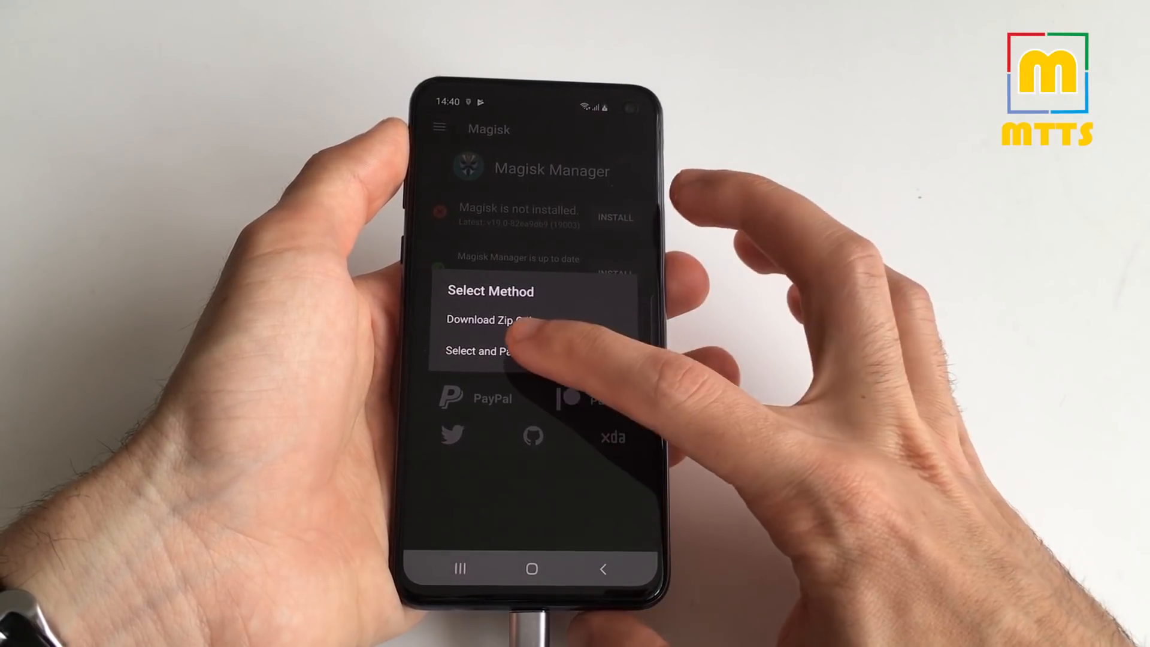
click(481, 351)
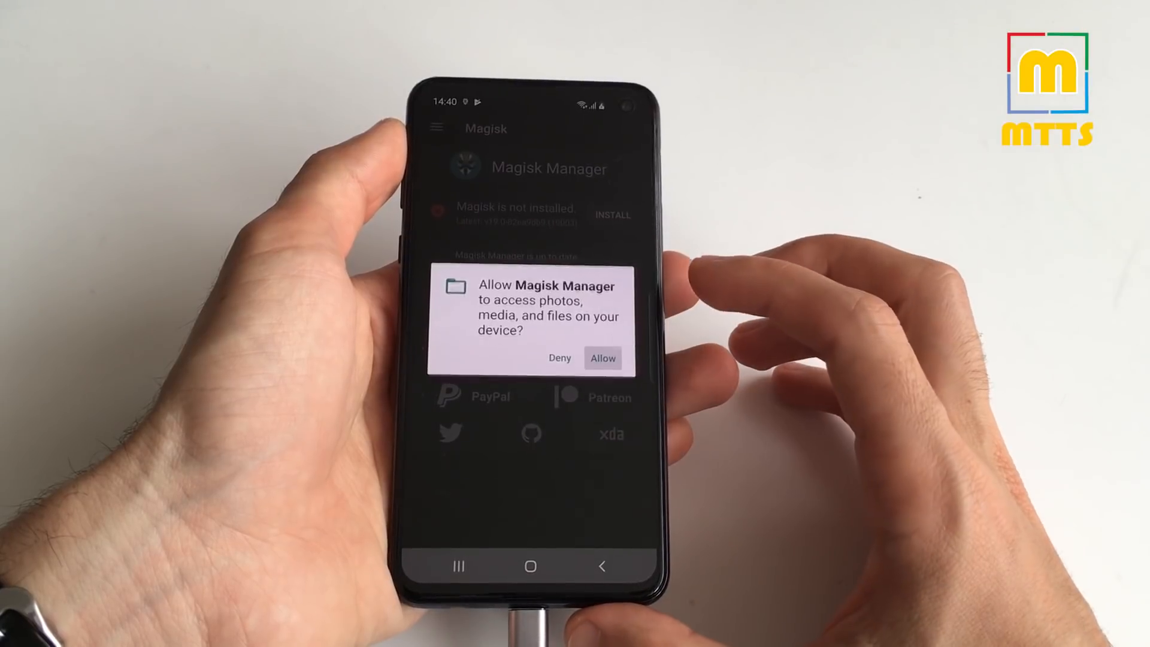
click(602, 358)
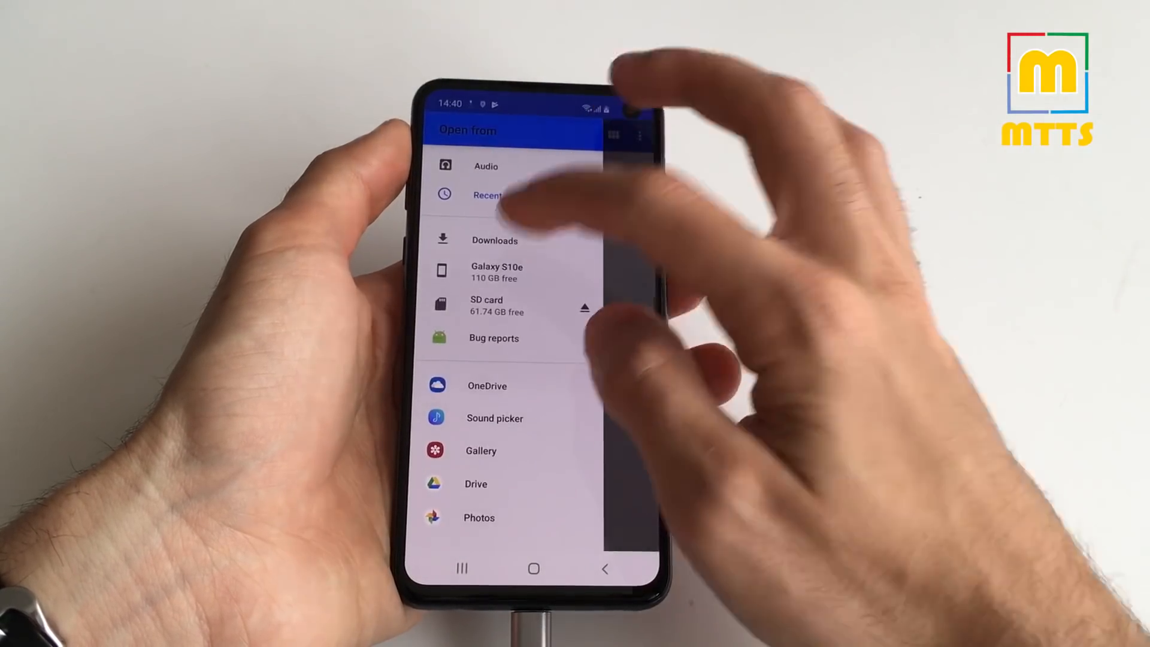
click(495, 240)
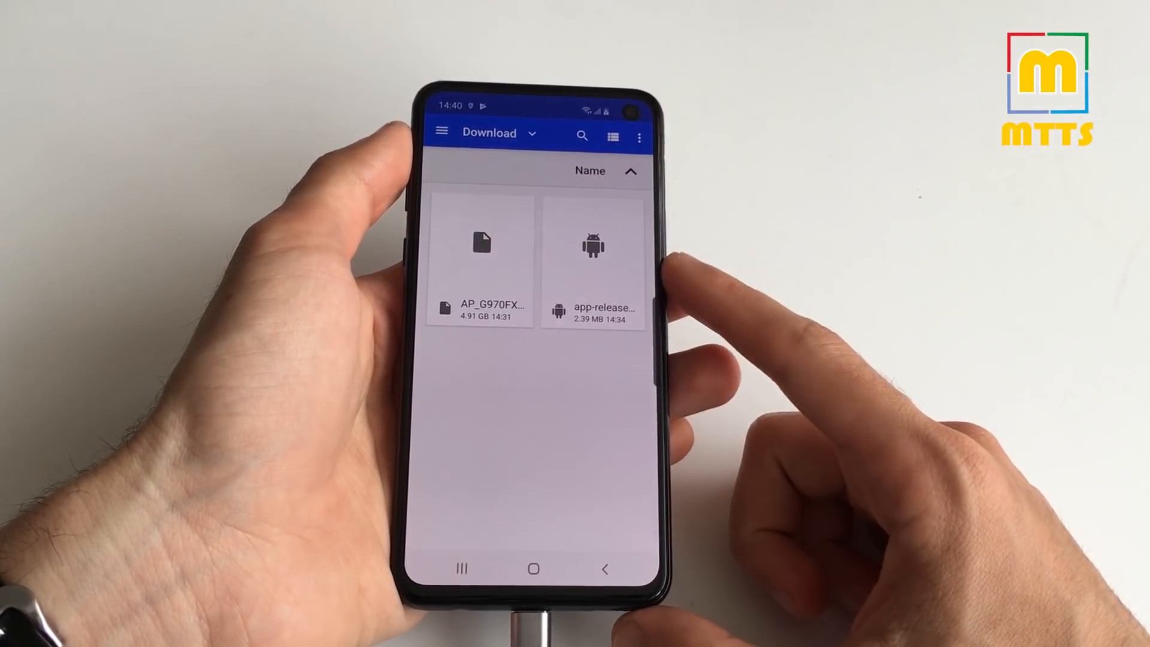
click(592, 264)
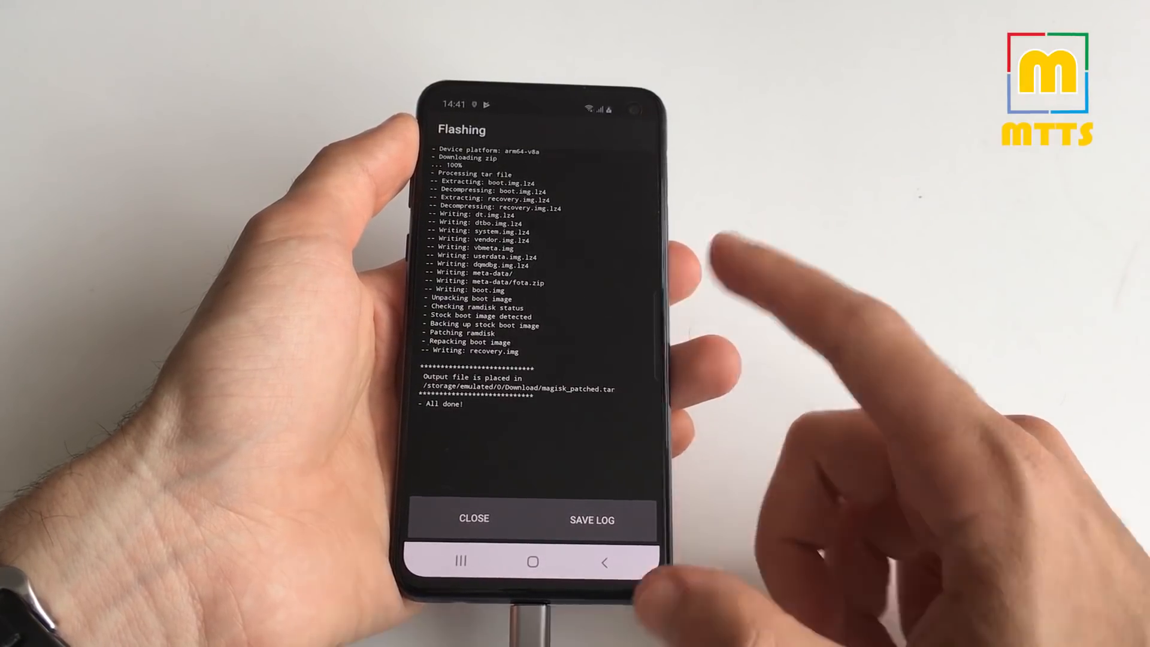
Step: Close the Magisk patching log on the Flashing screen
click(474, 517)
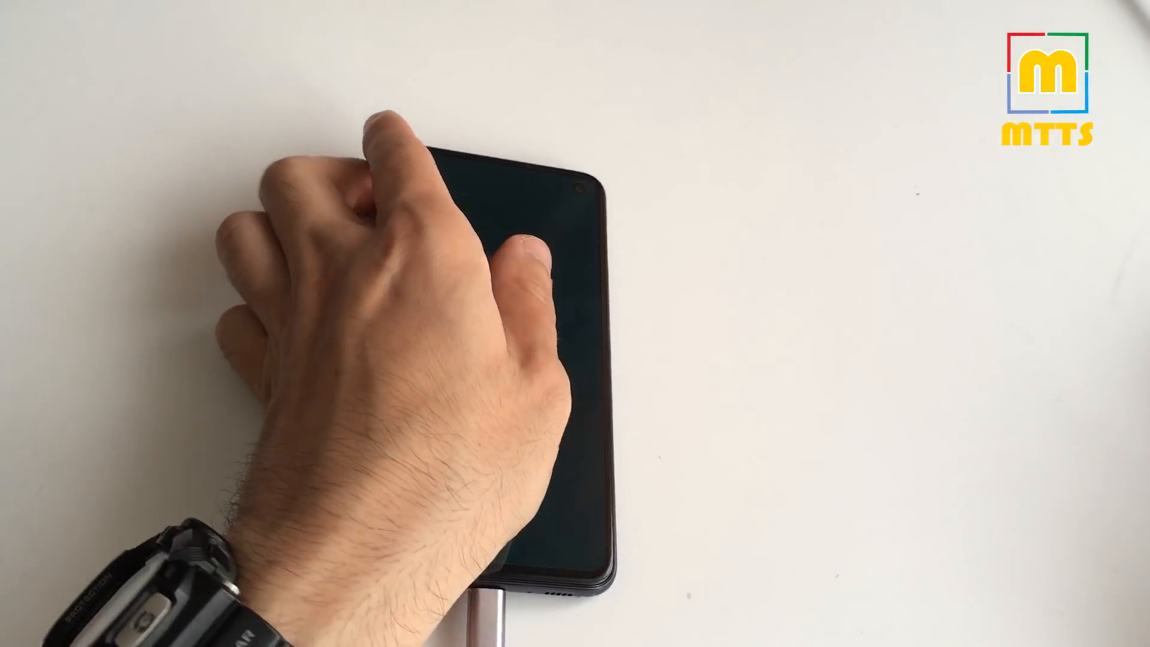
Step: Confirm Download Mode on the cabled phone so Odin detects it on COM5
click(484, 293)
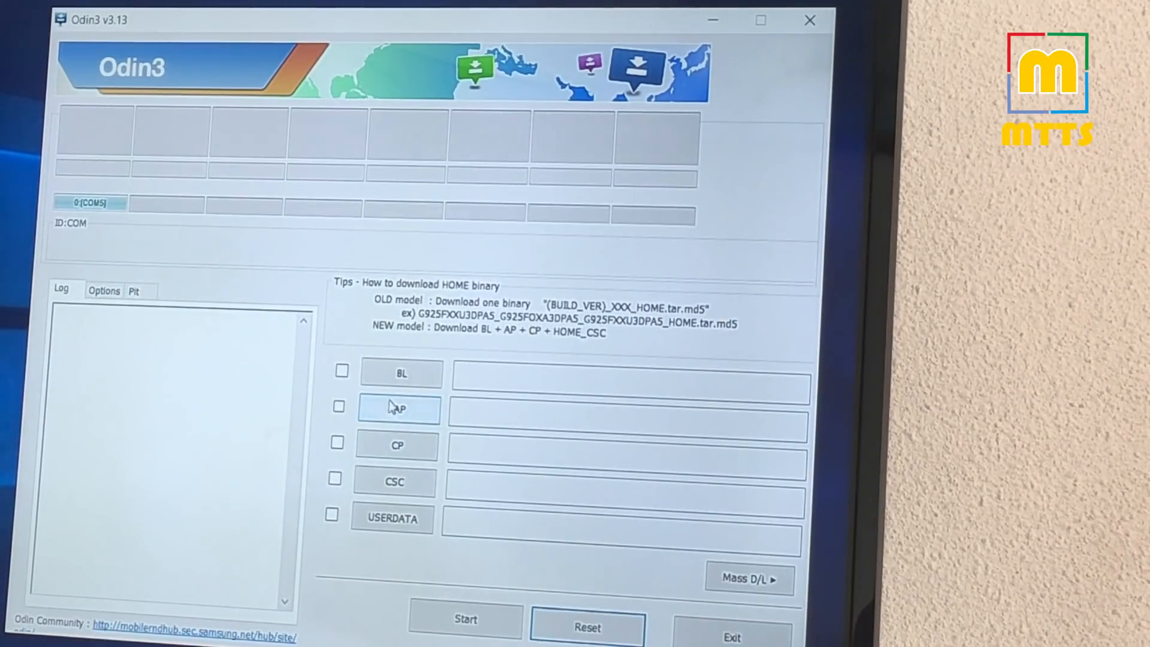
Step: Flash magisk_patched.tar to the AP slot in Odin3 with Auto Reboot unchecked
click(398, 408)
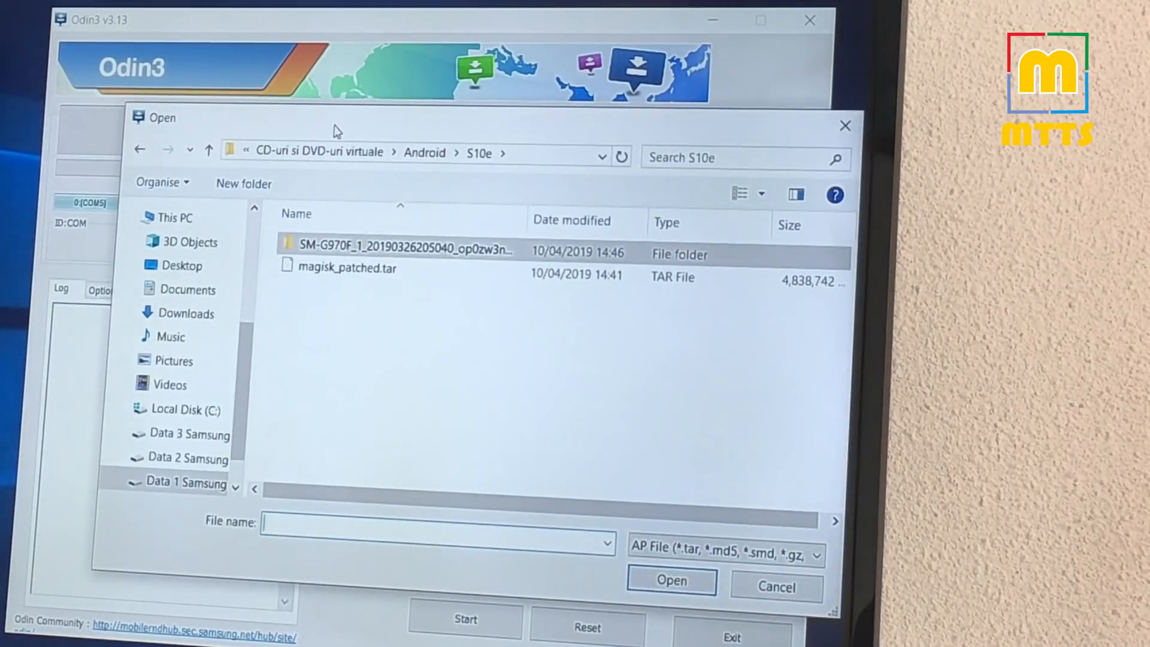
click(349, 267)
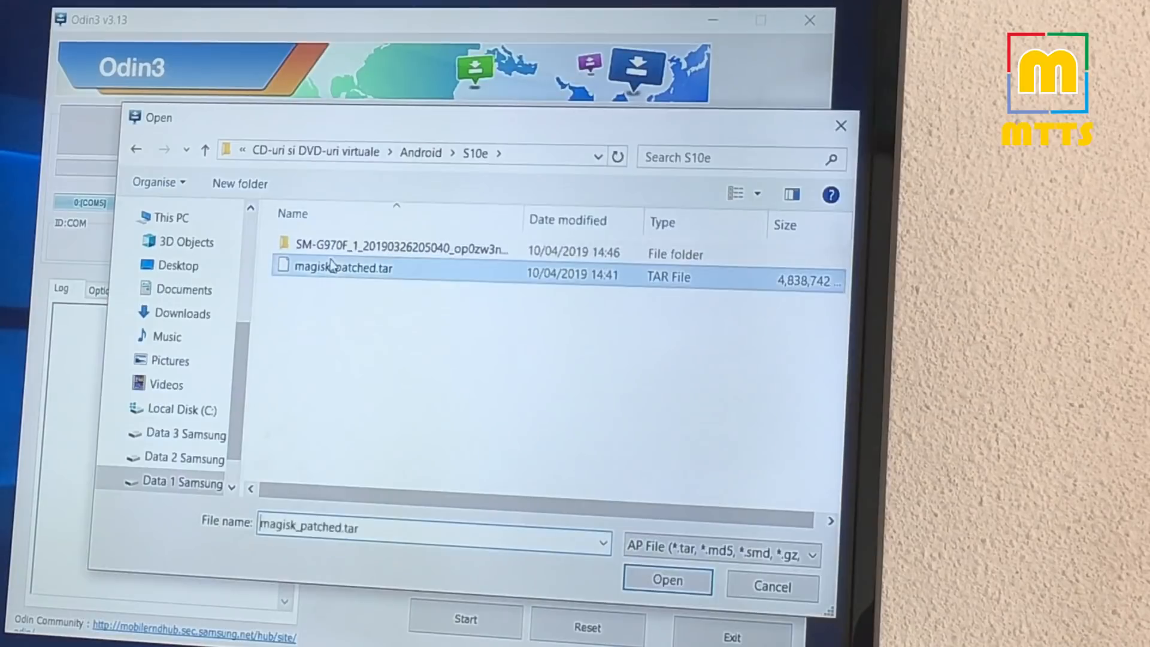
click(666, 579)
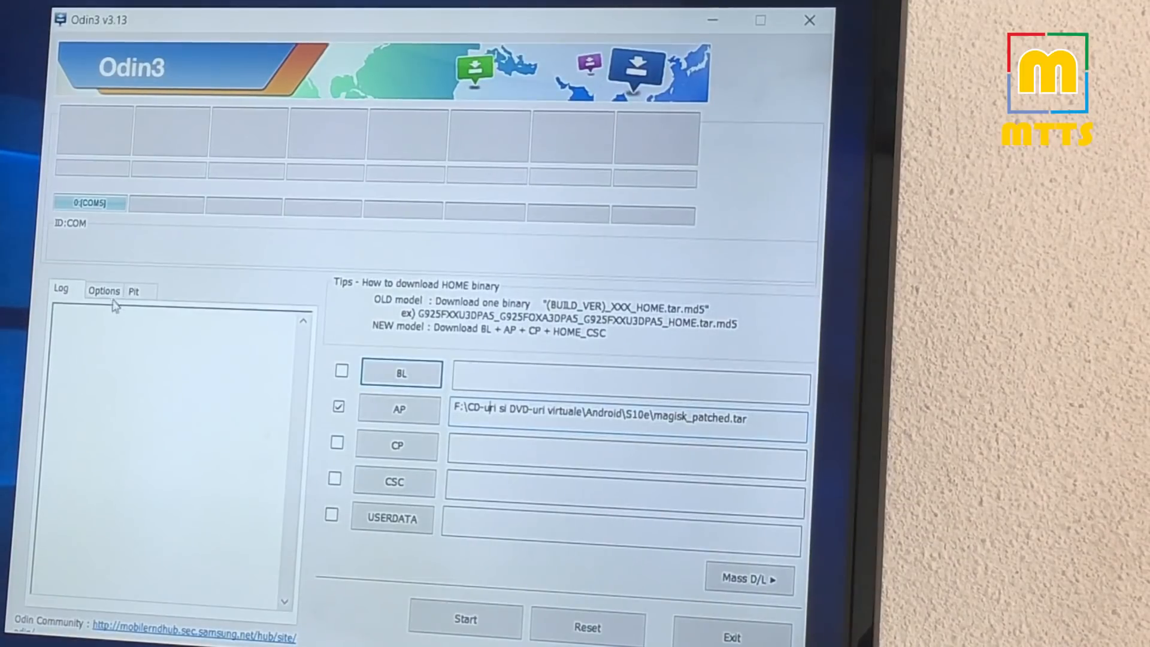
click(104, 289)
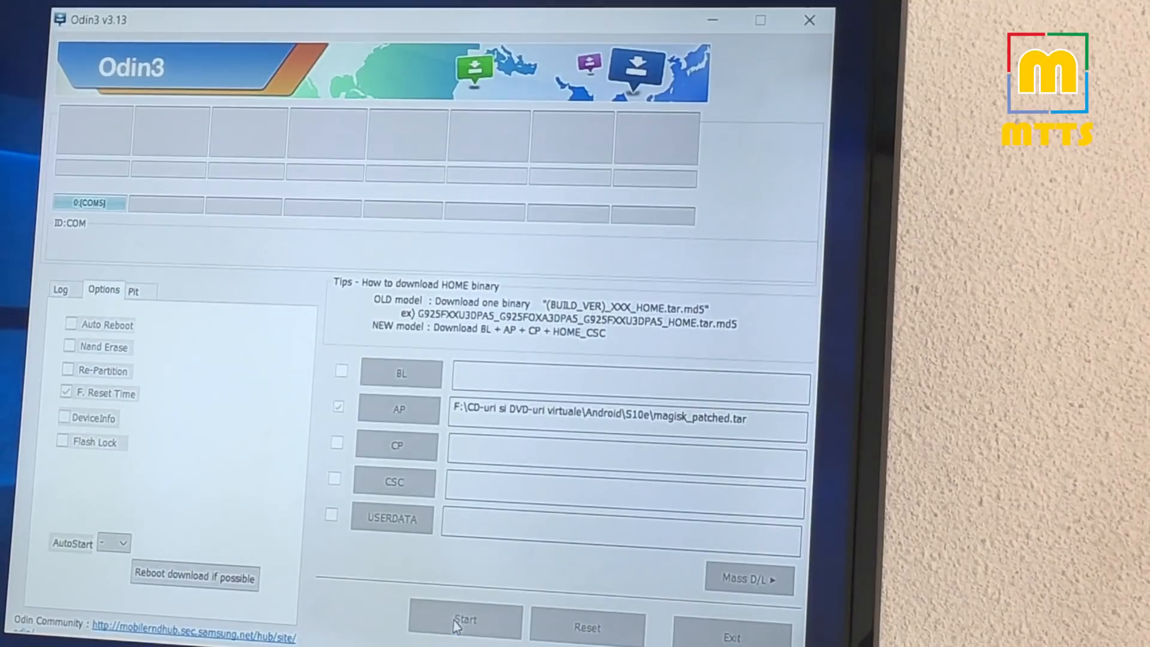
click(465, 620)
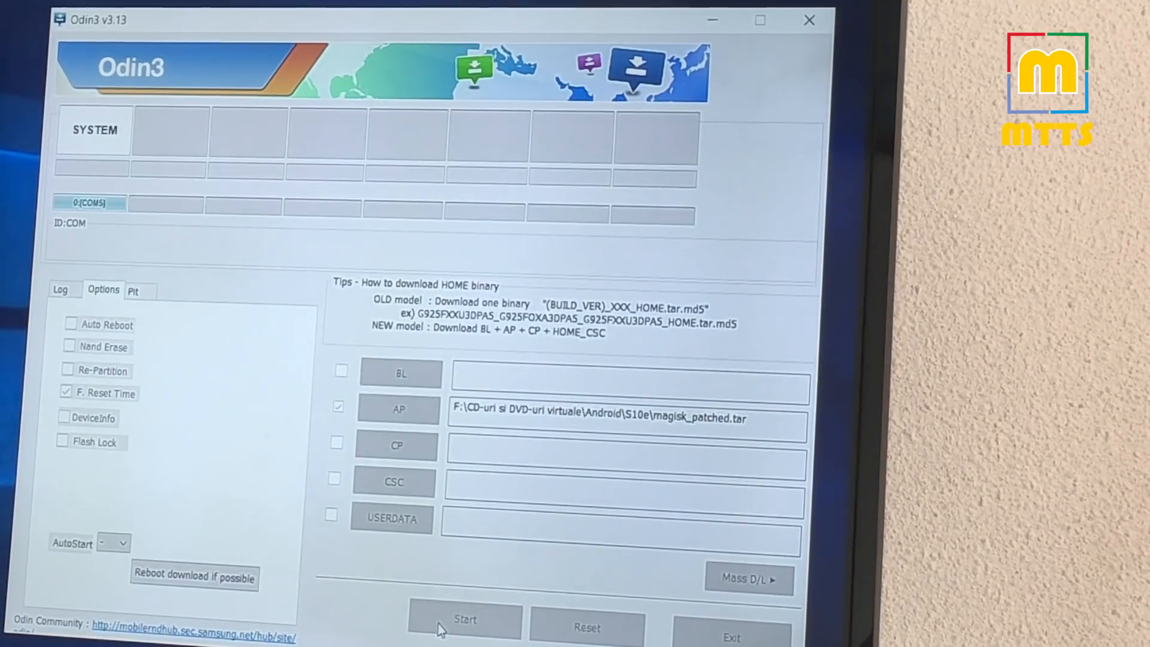
click(464, 618)
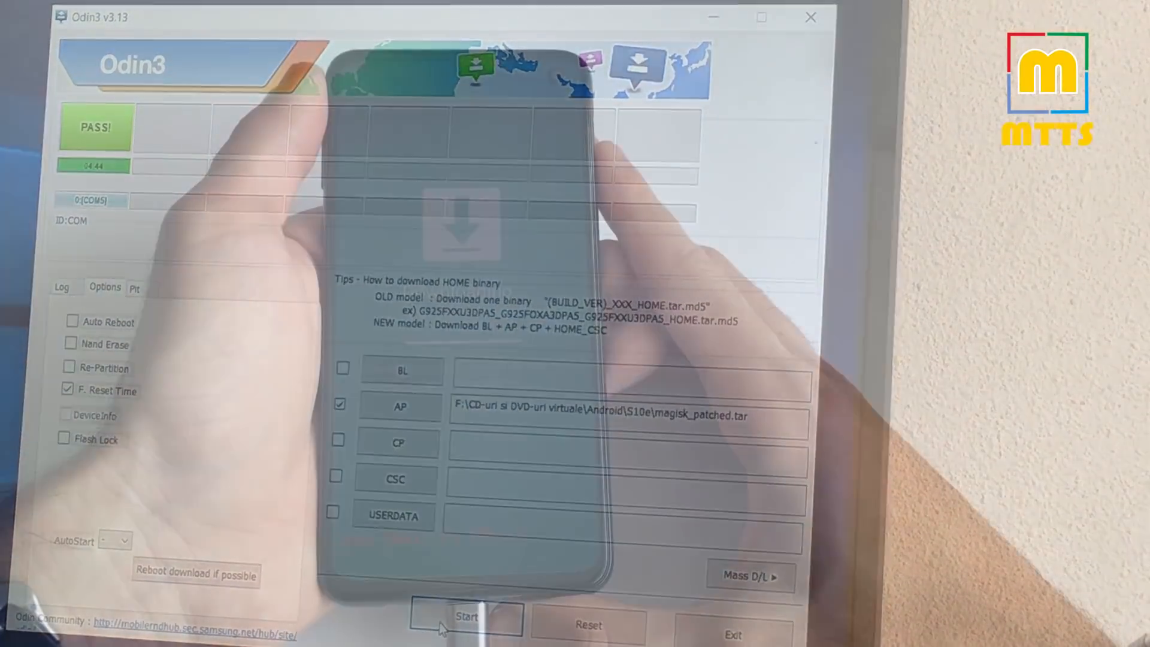
click(466, 616)
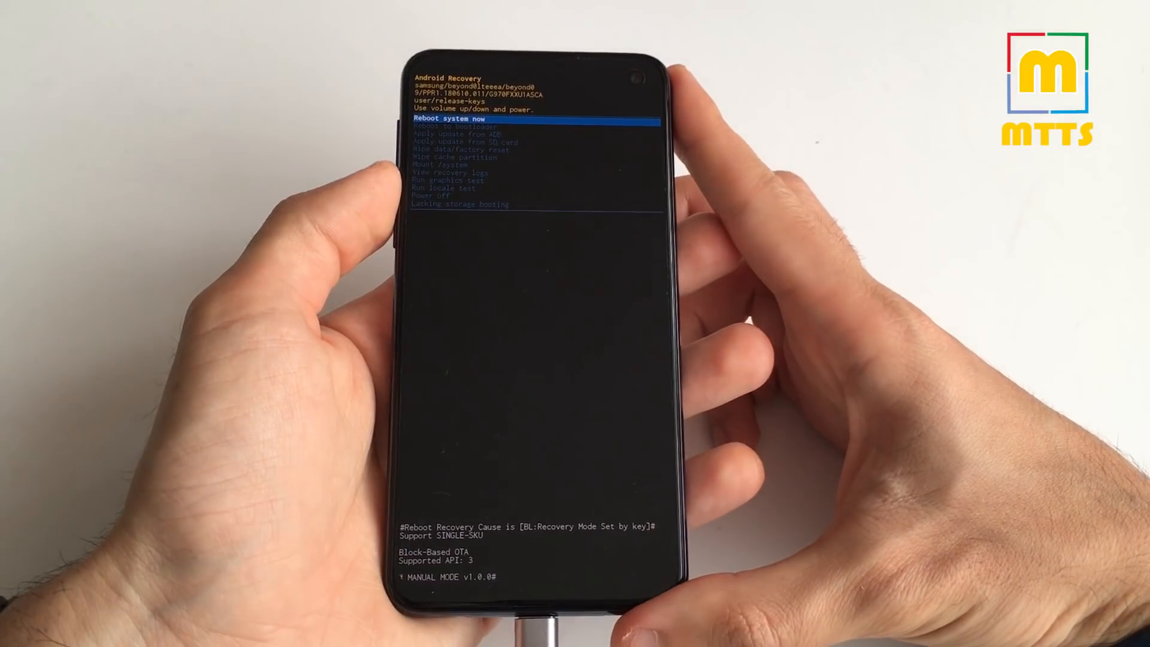
Step: Move down the stock recovery menu to the reboot system option
key(VolumeDown)
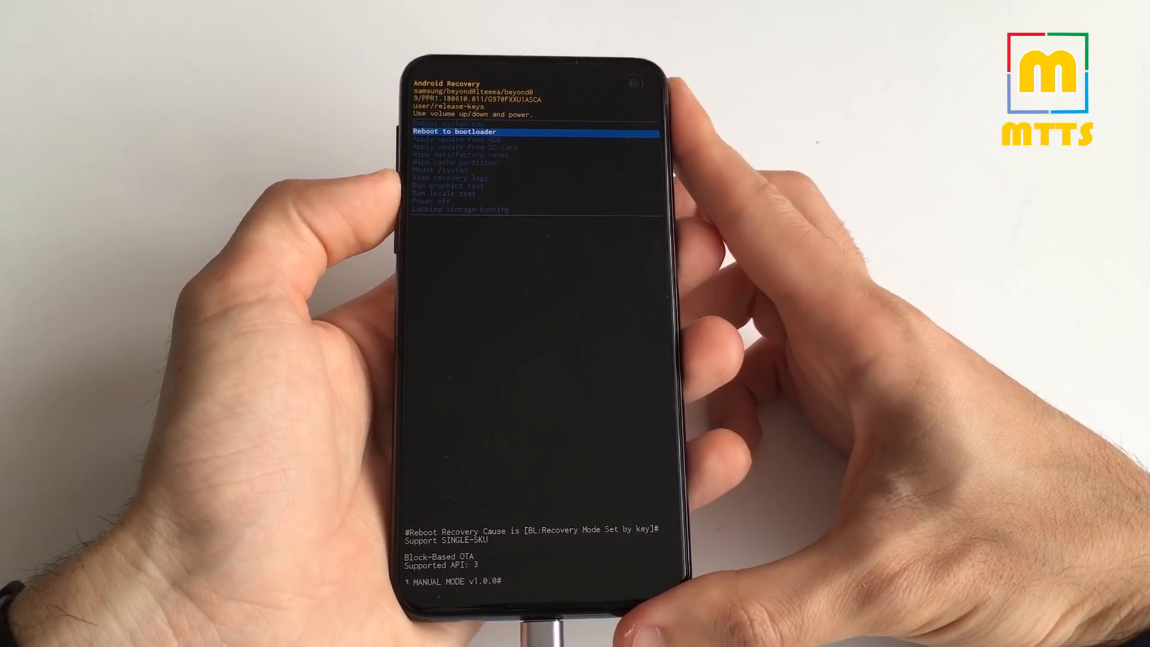
key(volumedown)
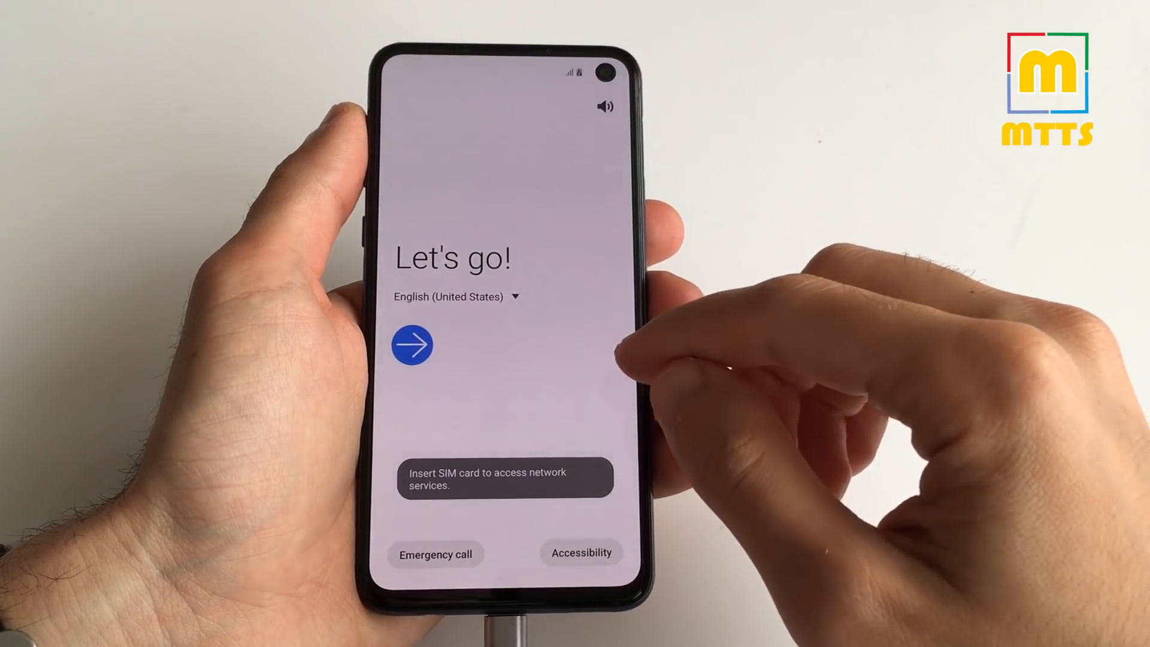
Step: Accept the End User License Agreement and skip restoring old data in setup
click(412, 345)
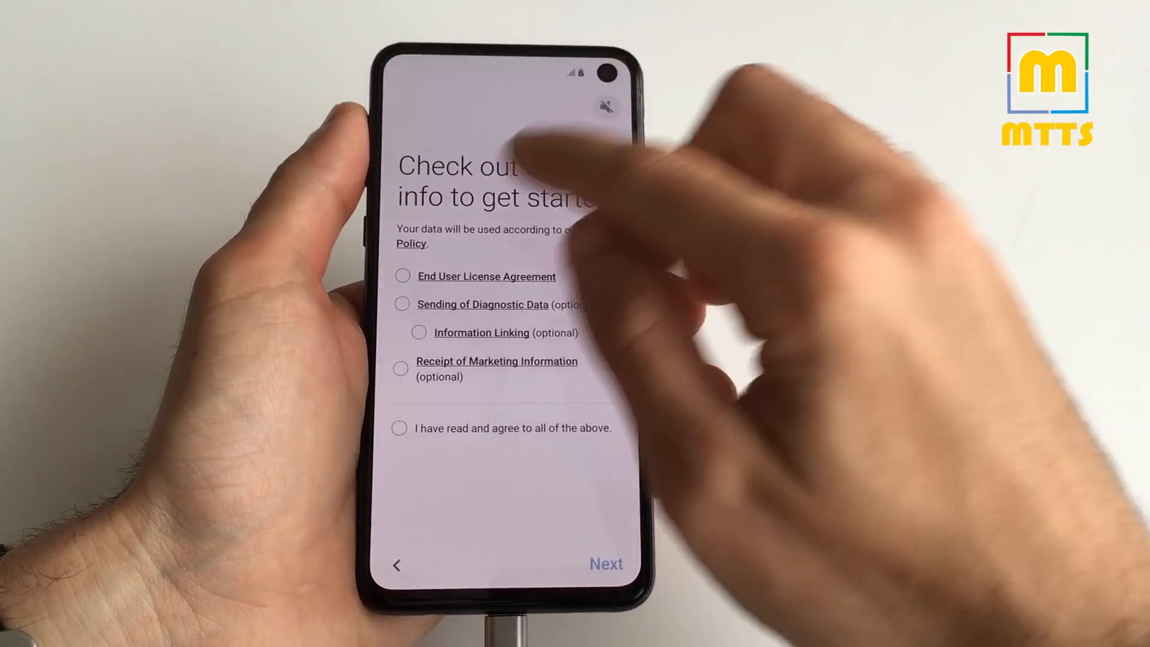
click(401, 277)
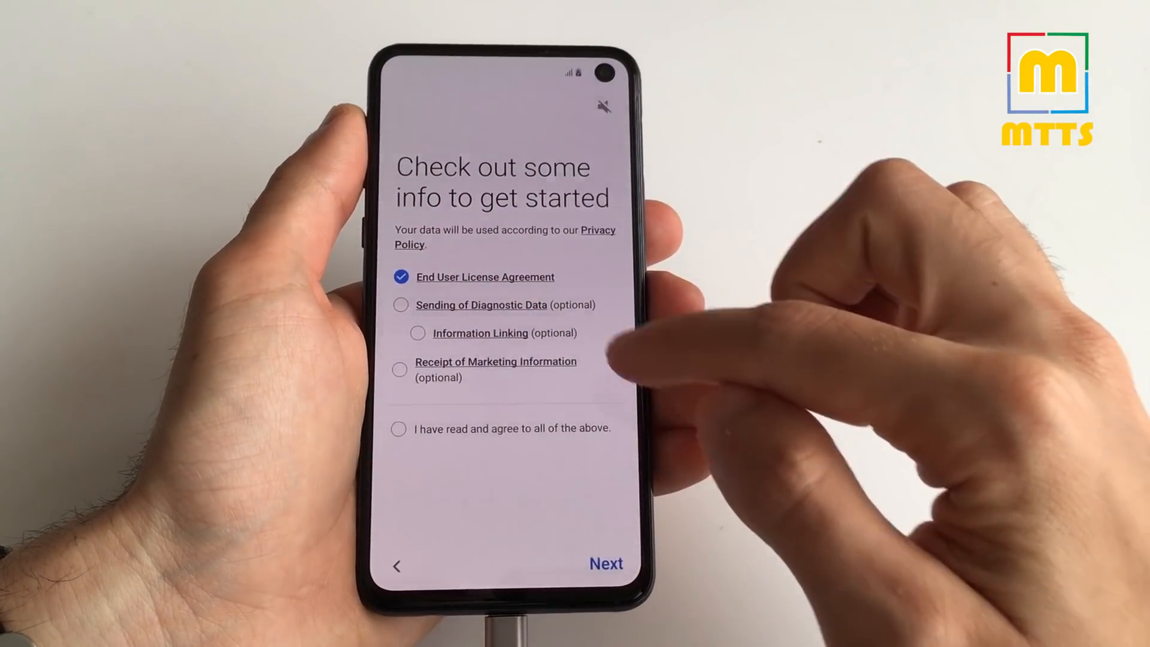
click(605, 563)
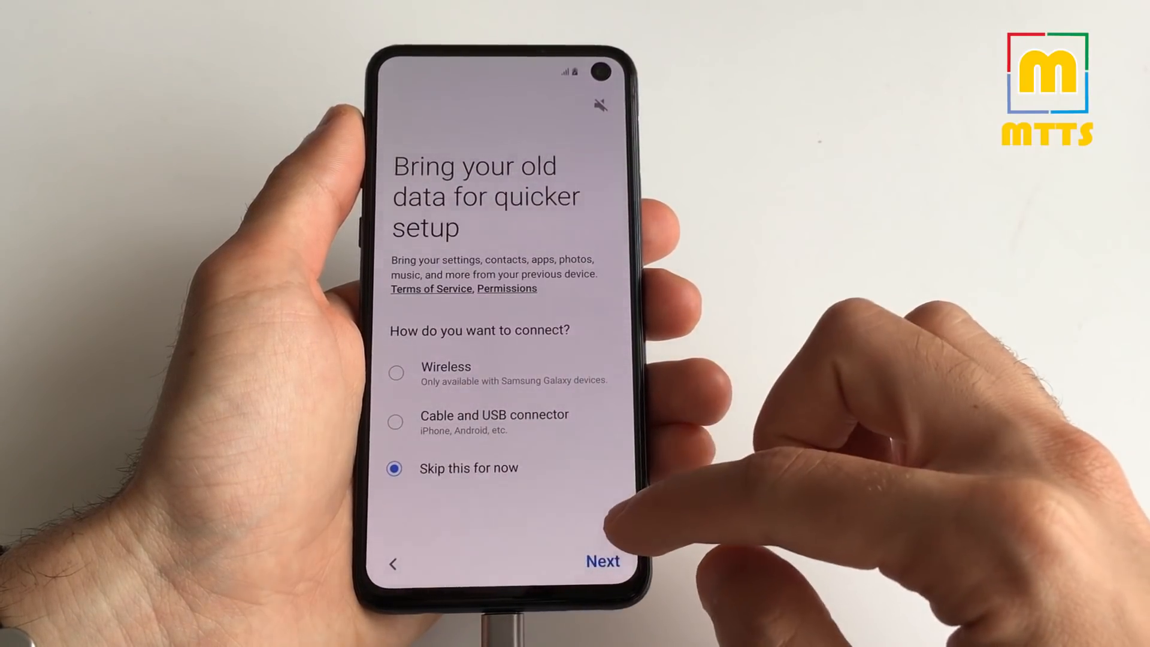
click(601, 562)
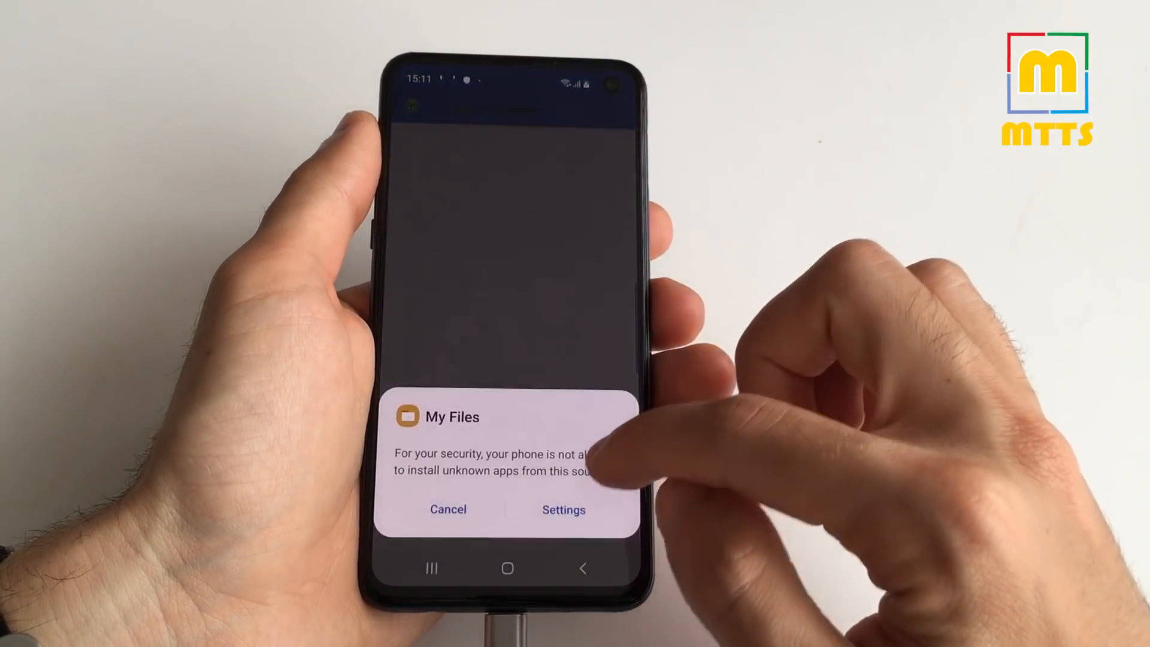
Step: Allow installing apps from My Files, then install and open Magisk Manager
click(562, 509)
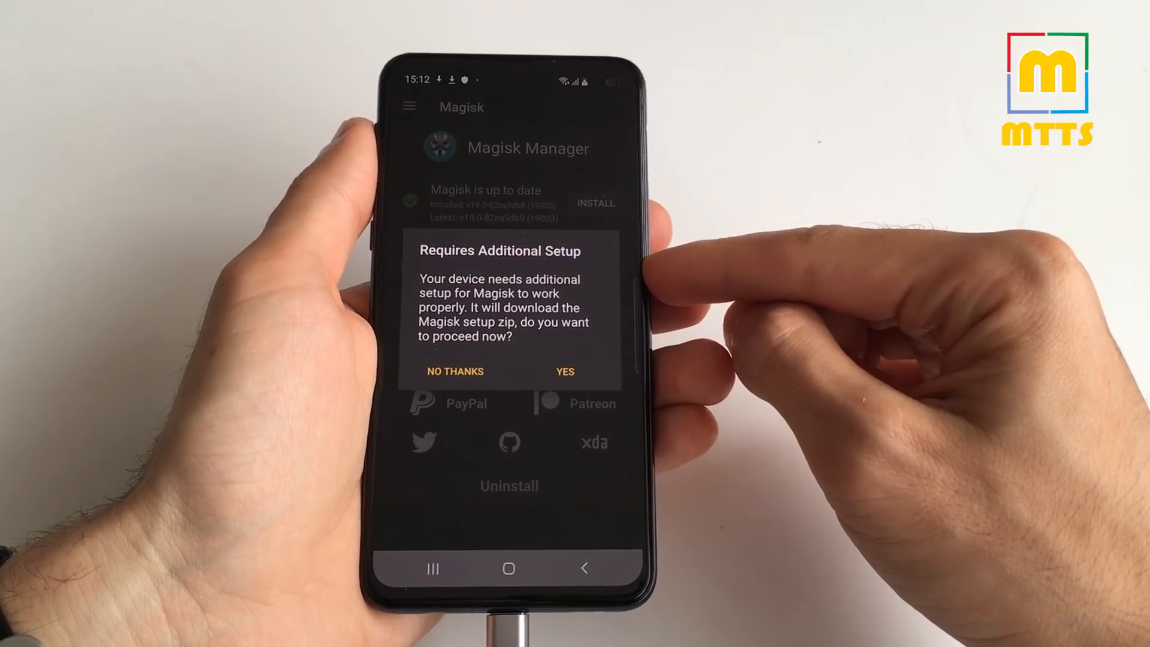
Step: Accept Magisk Manager's Requires Additional Setup prompt with YES
click(564, 371)
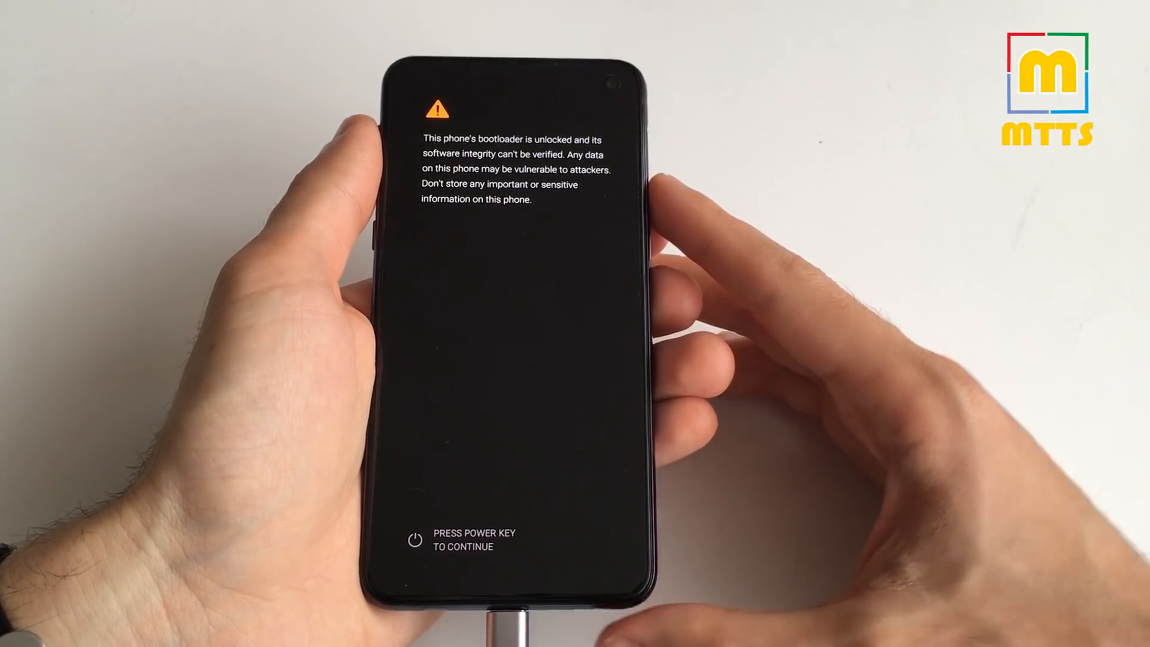
Step: Continue booting past the unlocked-bootloader warning with the Power key
key(power)
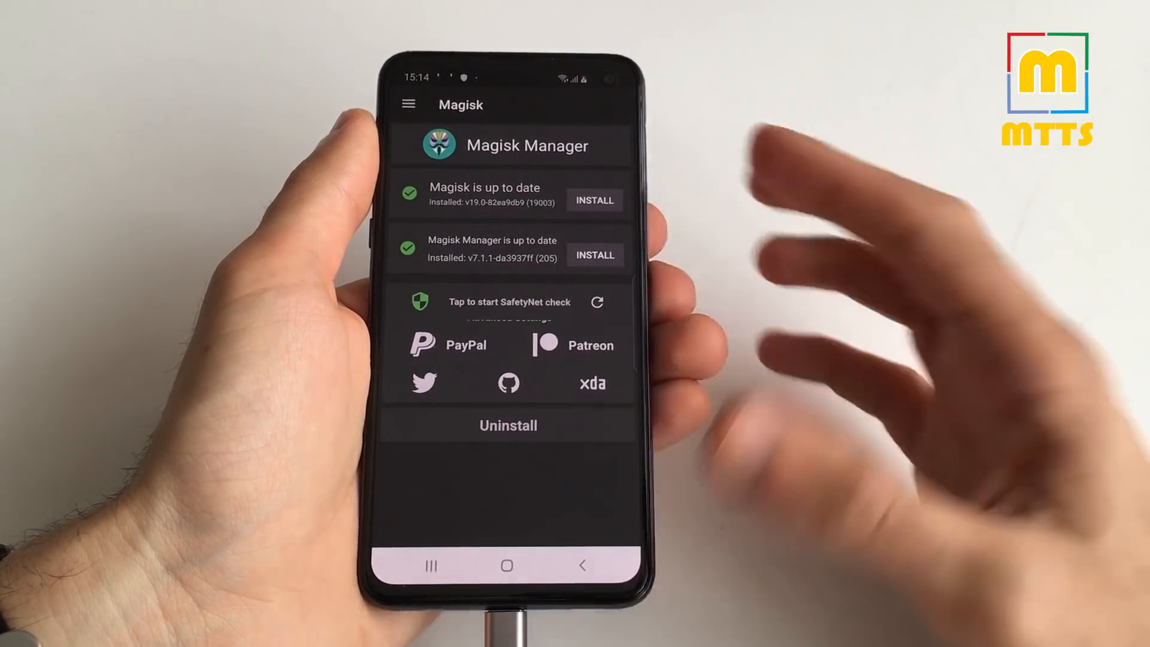
Step: Go home and open the Titanium Backup APK to install it
click(507, 565)
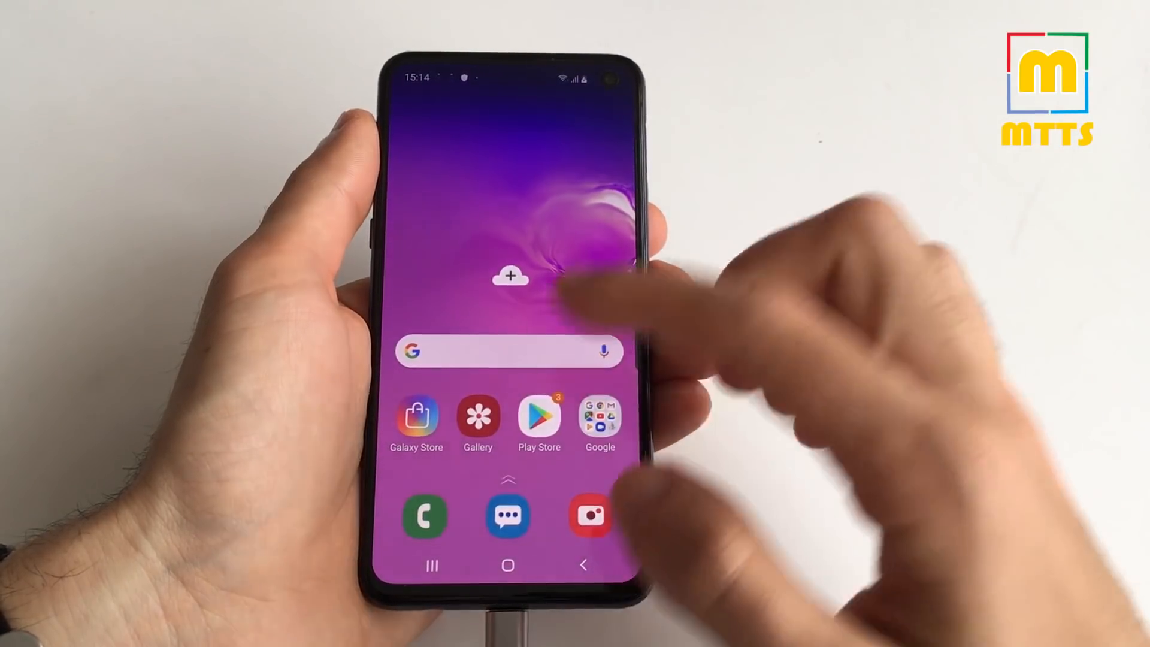
click(538, 424)
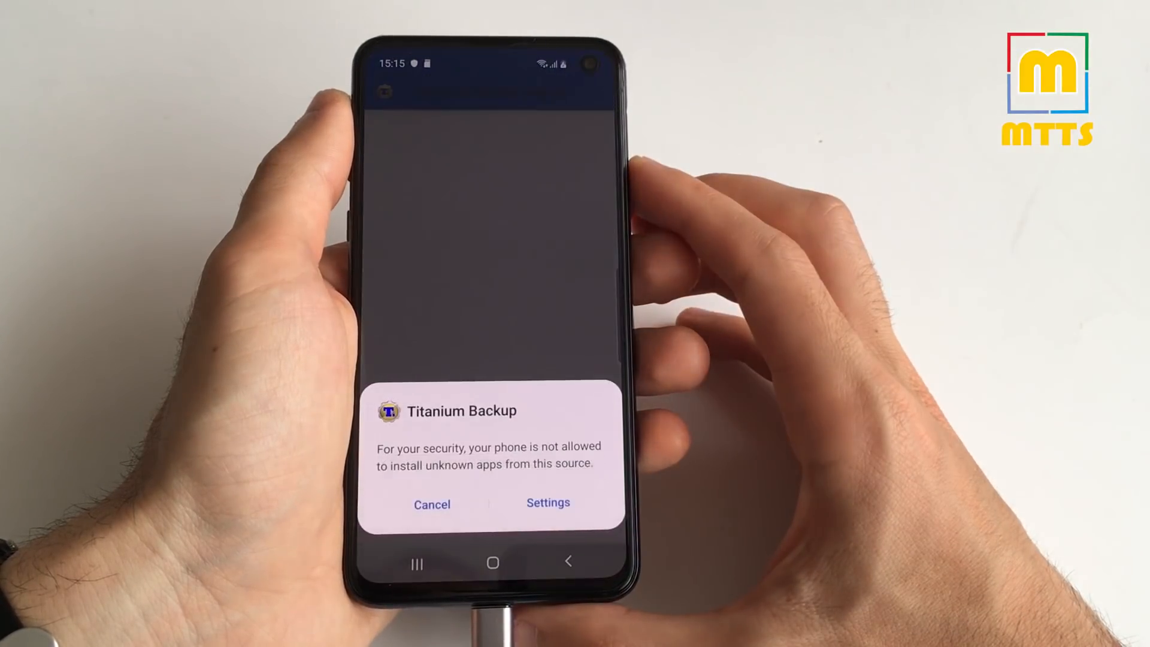
Step: Allow unknown-app installs from this source and return to install Titanium Backup
click(548, 503)
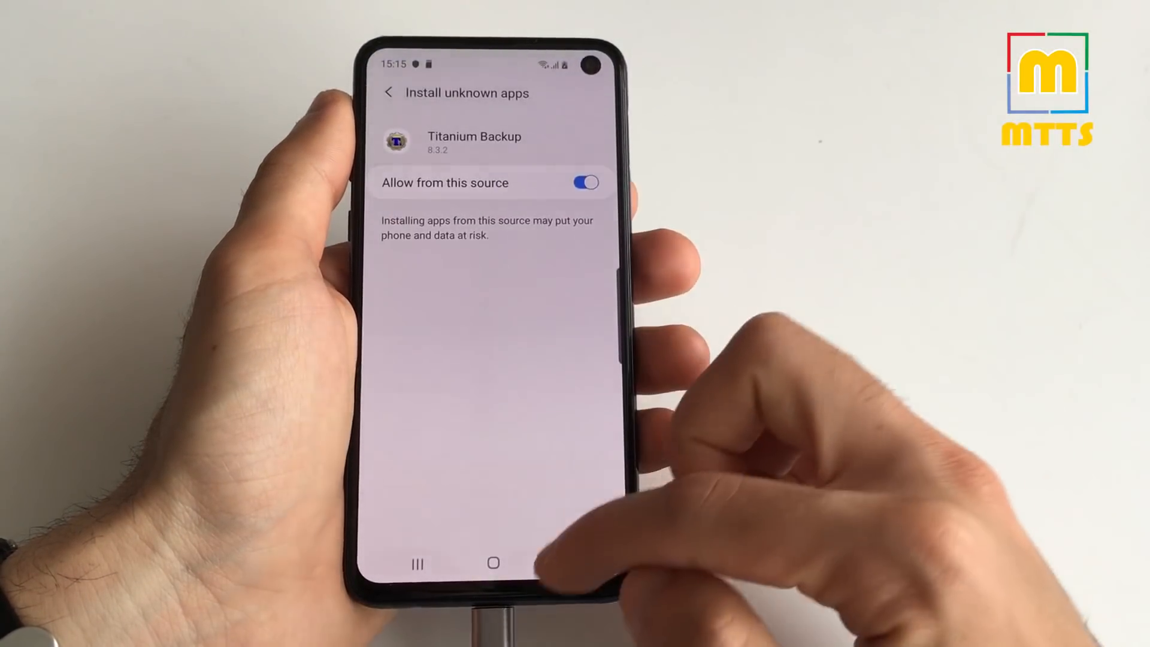
click(492, 562)
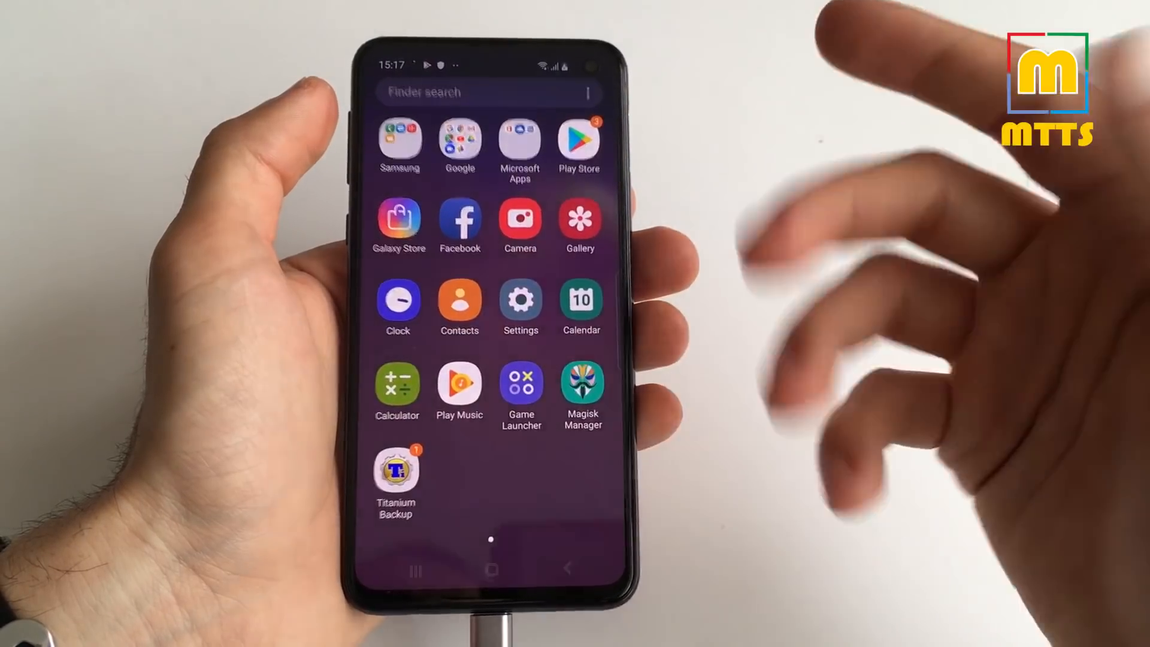
Step: Open Magisk Manager from the app drawer and start the SafetyNet check
click(582, 383)
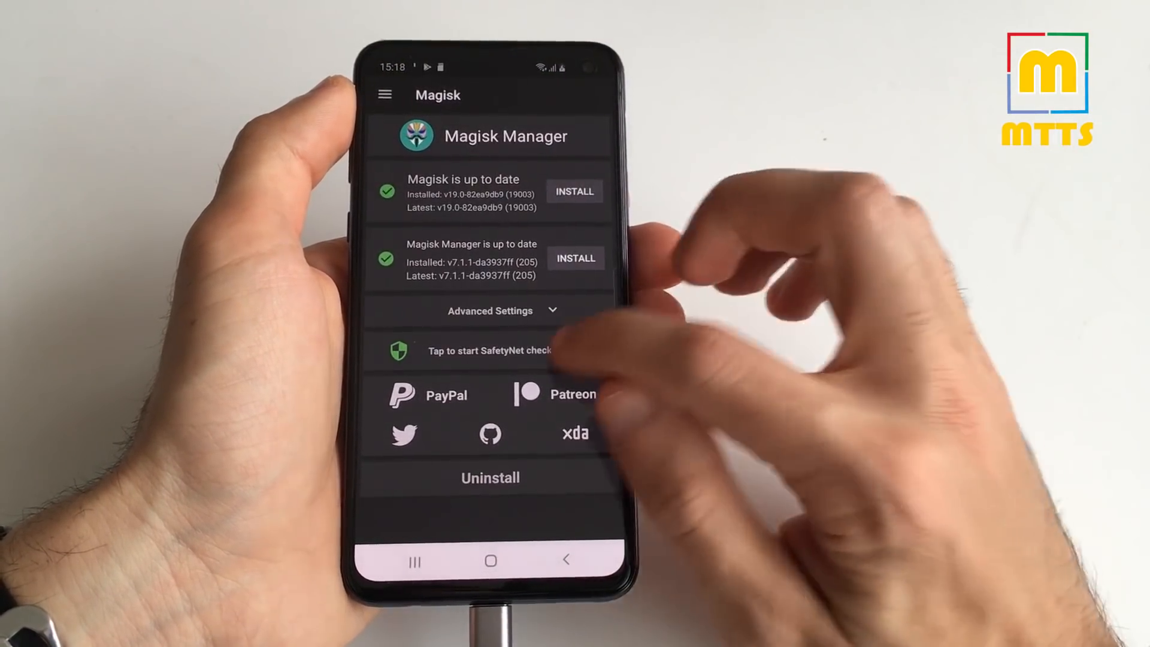
click(490, 350)
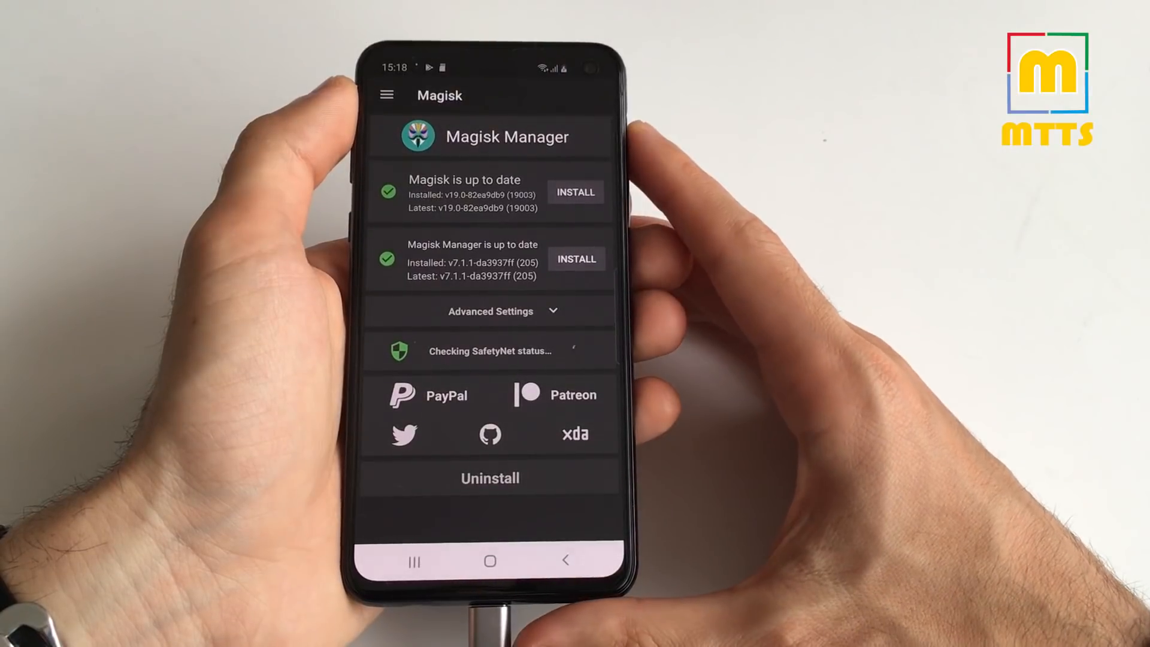